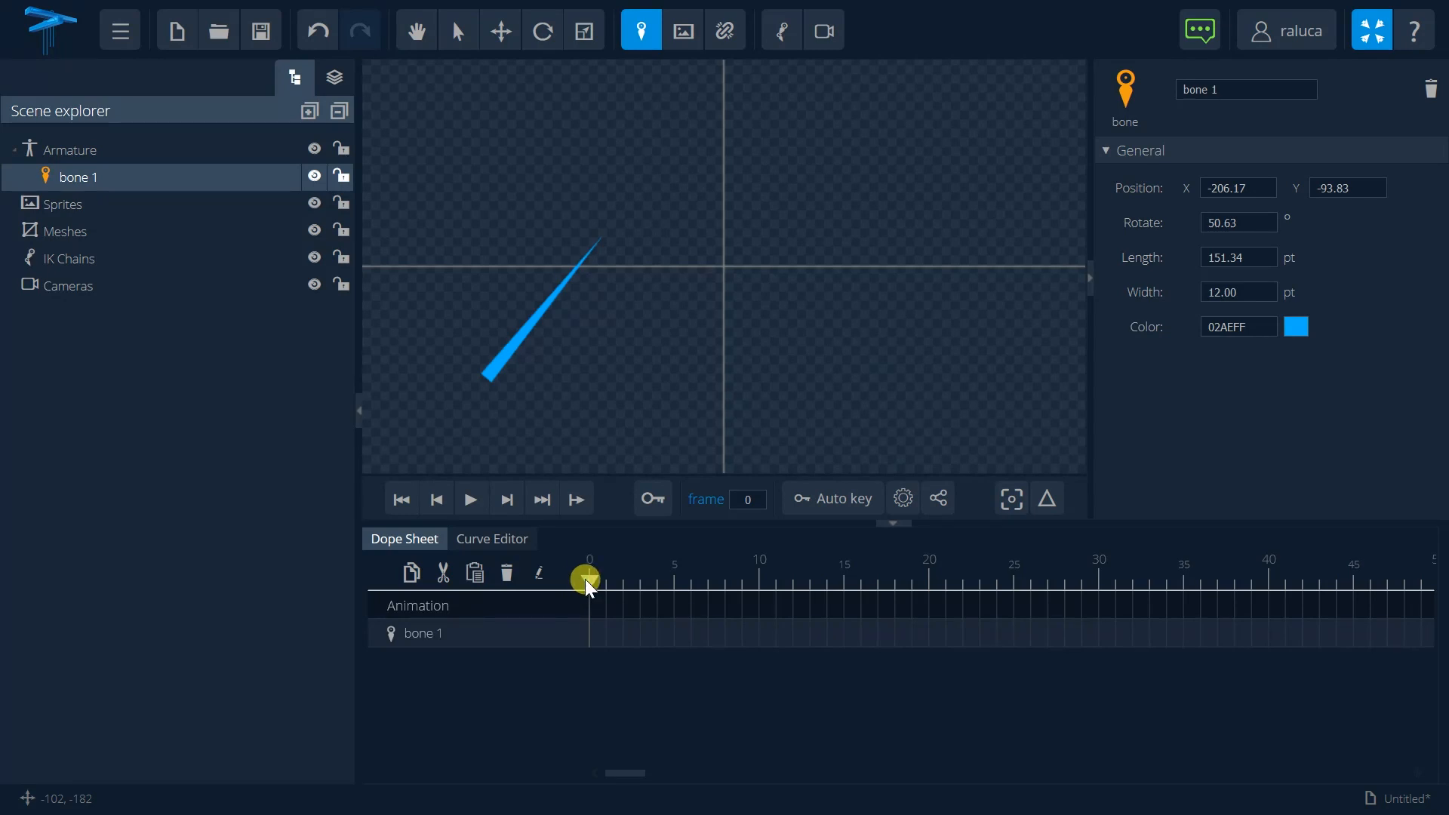
mouse_move(569, 359)
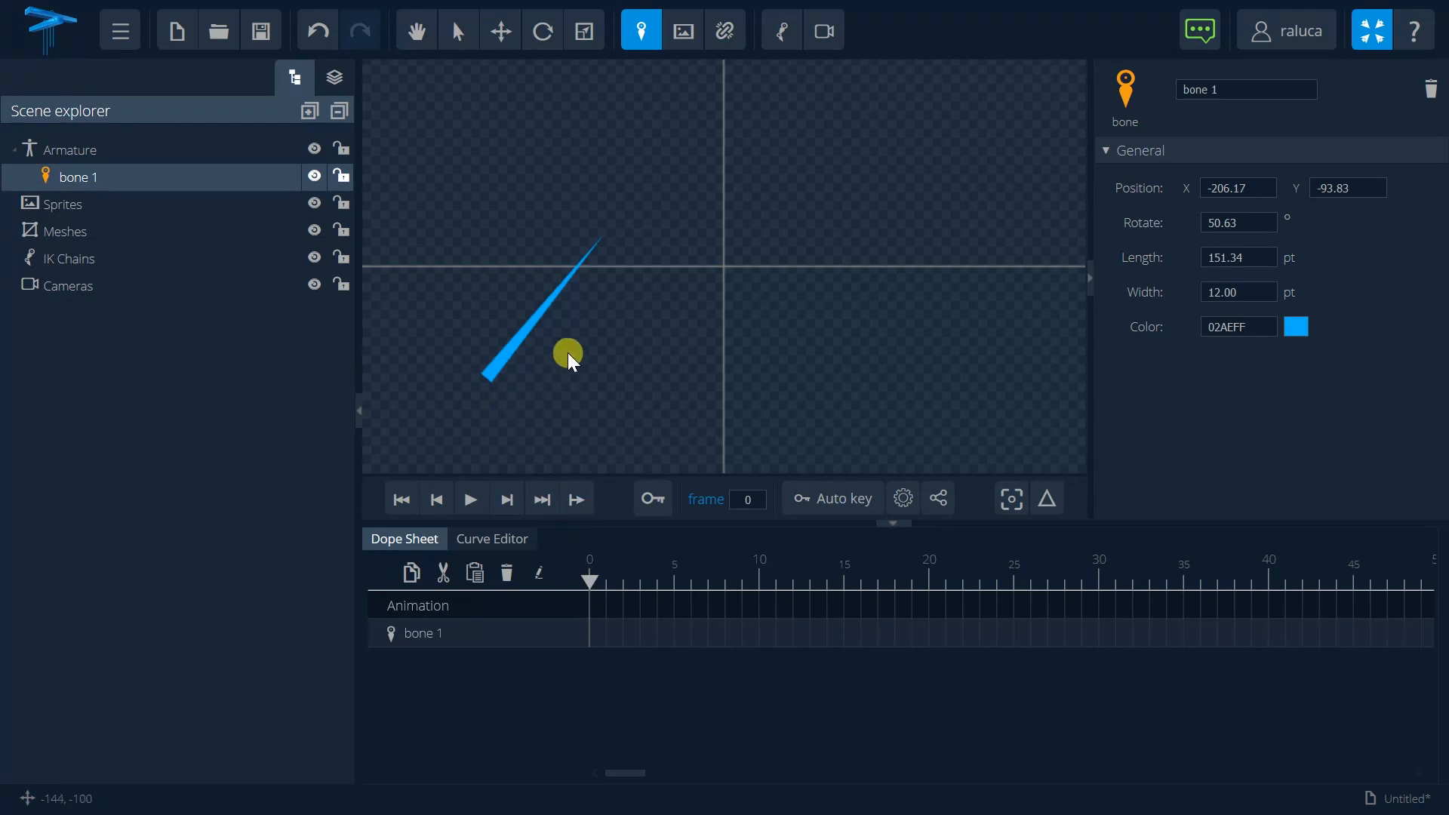
mouse_move(667, 453)
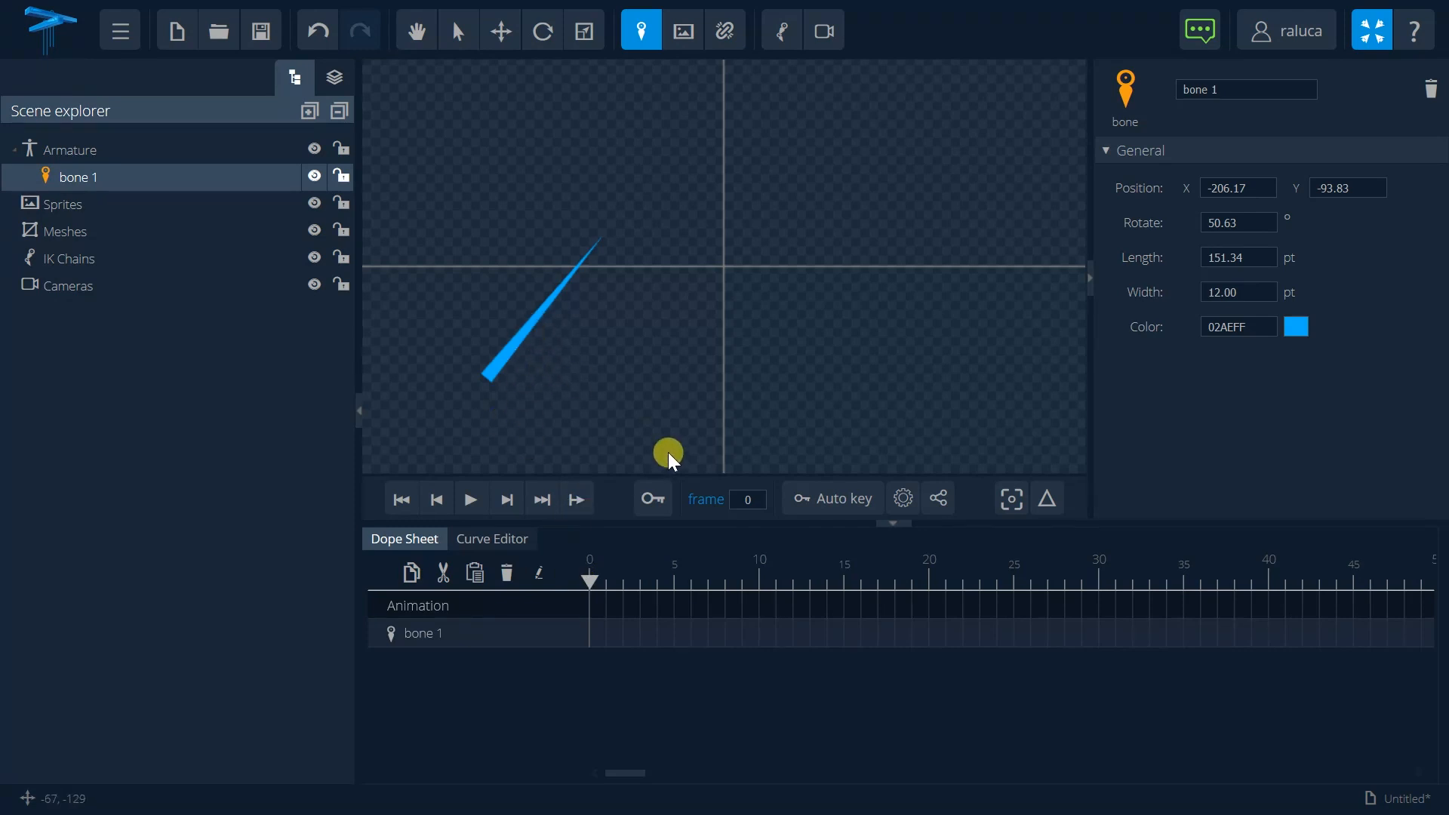
Insert a keyframe for bone 1's starting pose at frame 0.
left_click(652, 498)
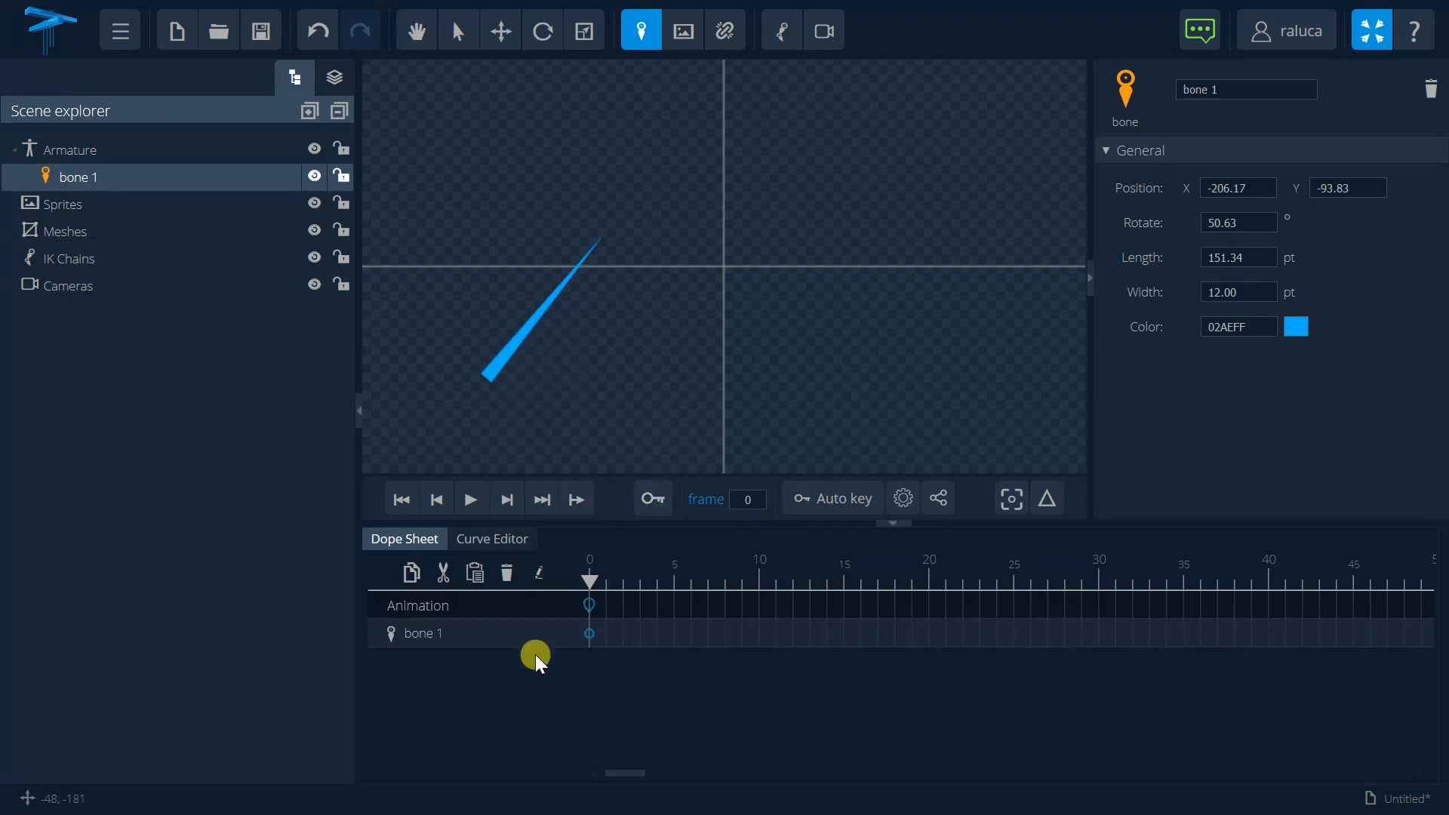
mouse_move(652, 498)
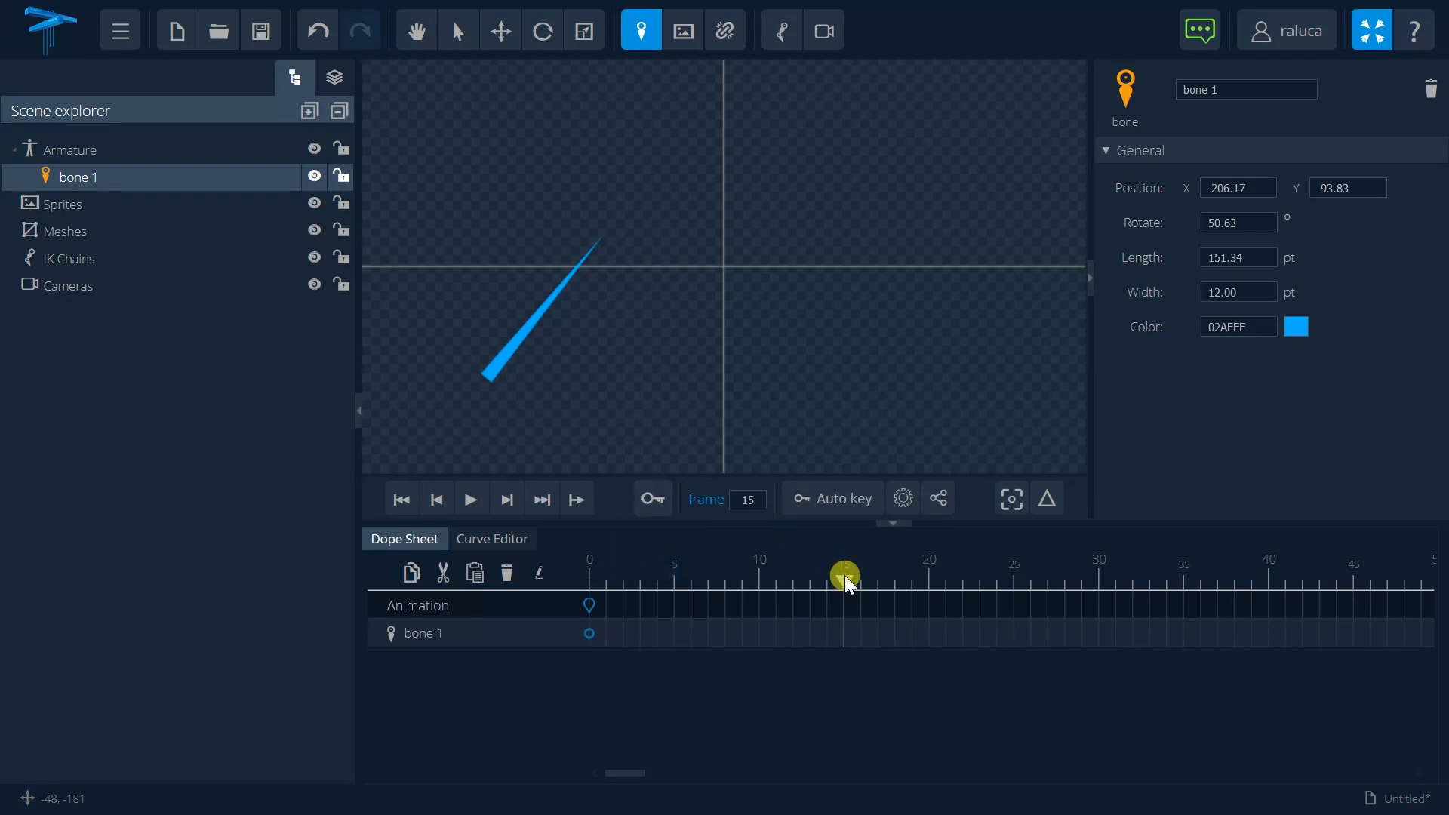
mouse_move(810, 523)
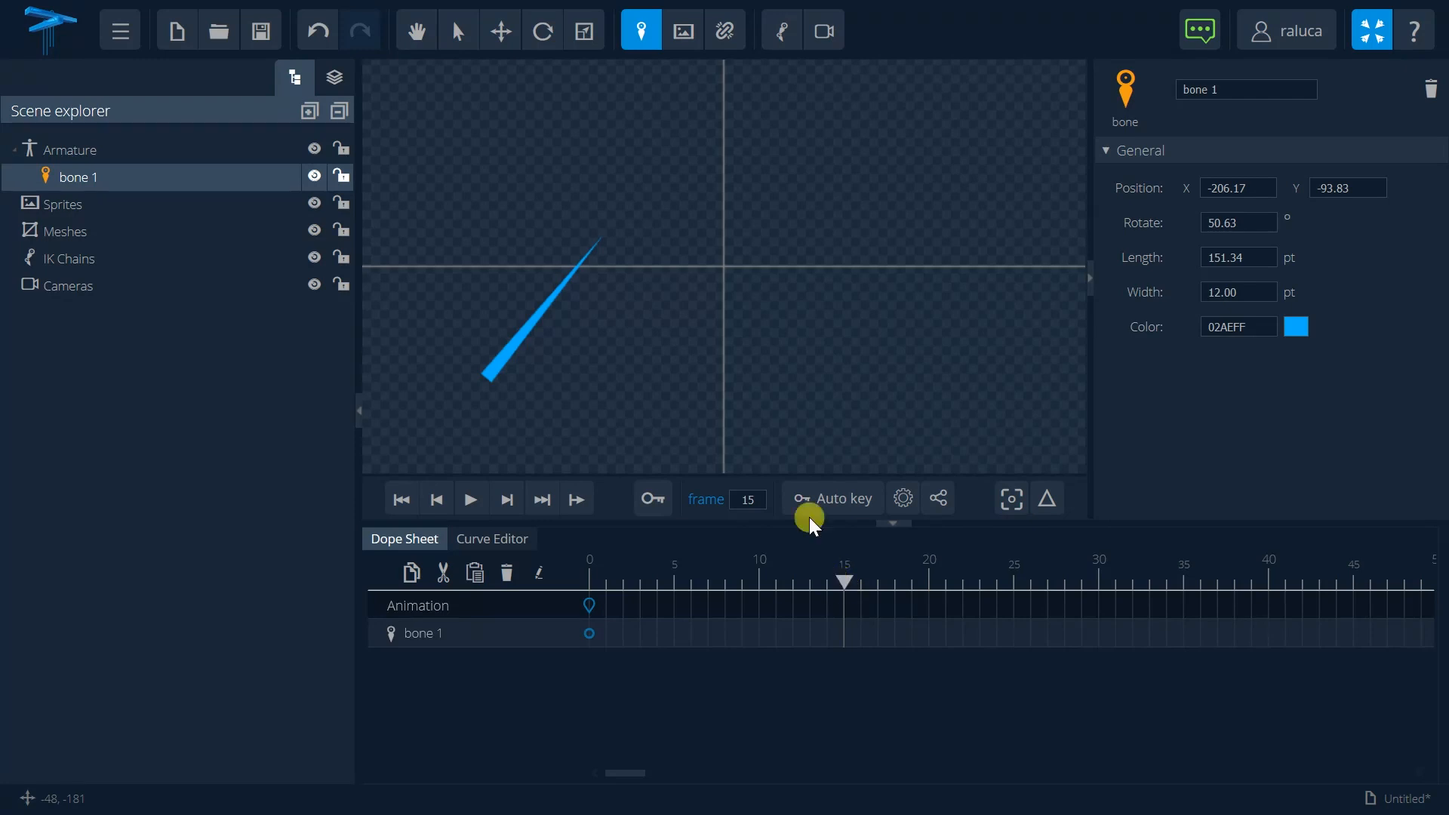
mouse_move(497, 30)
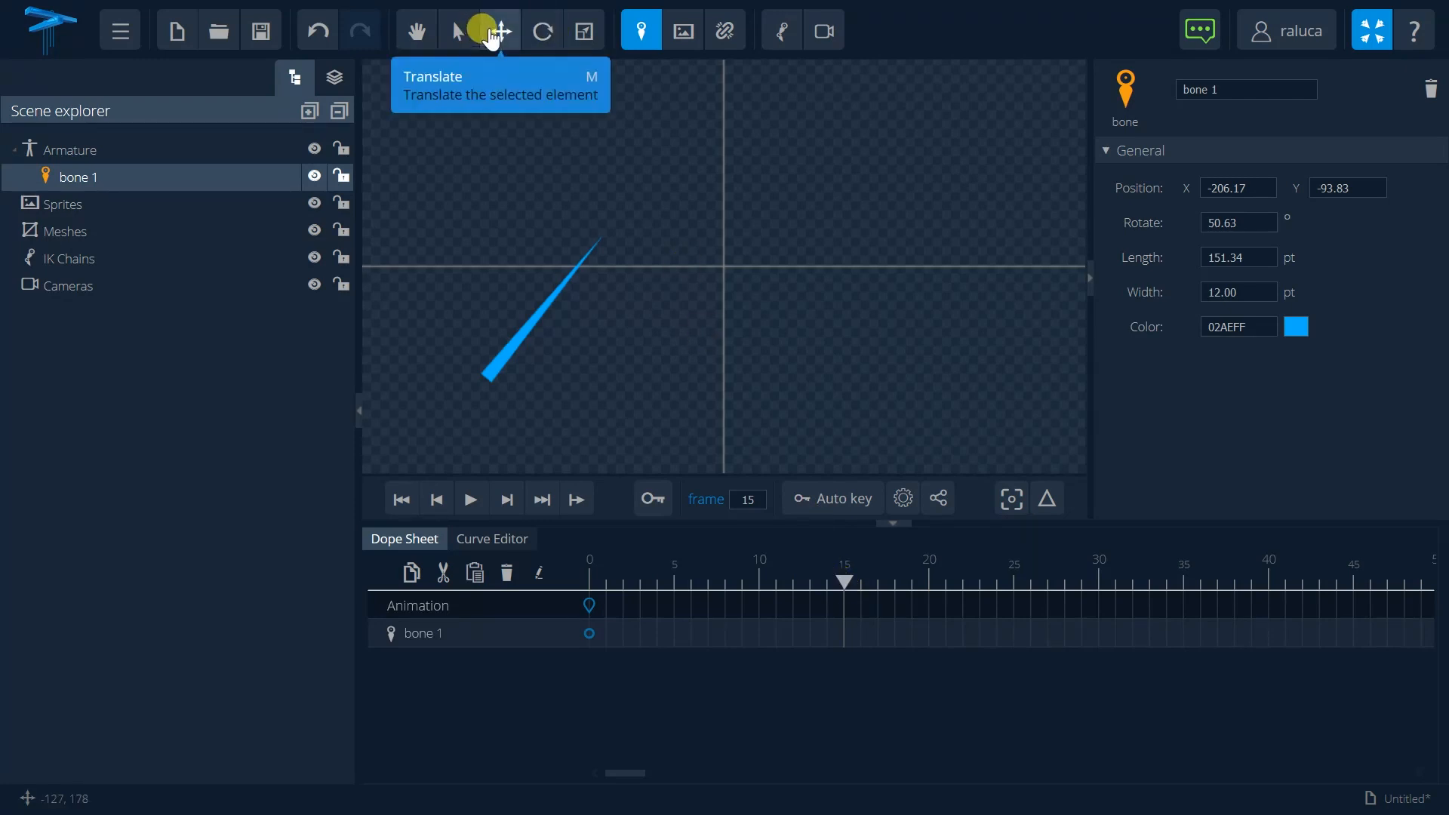
At frame 15, translate bone 1 right, rotate it nearly flat, and keyframe it.
left_click(499, 30)
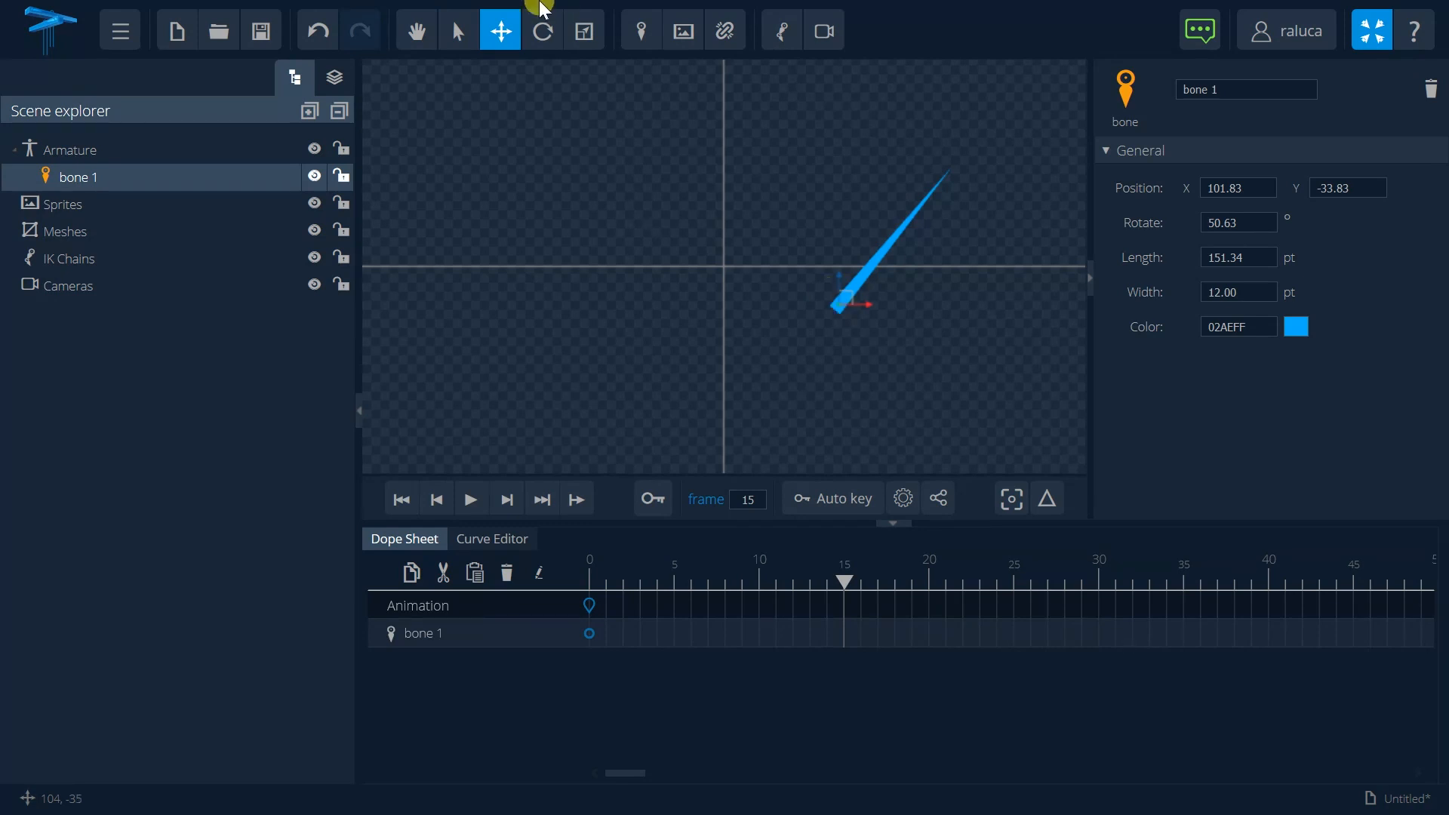
left_click(543, 30)
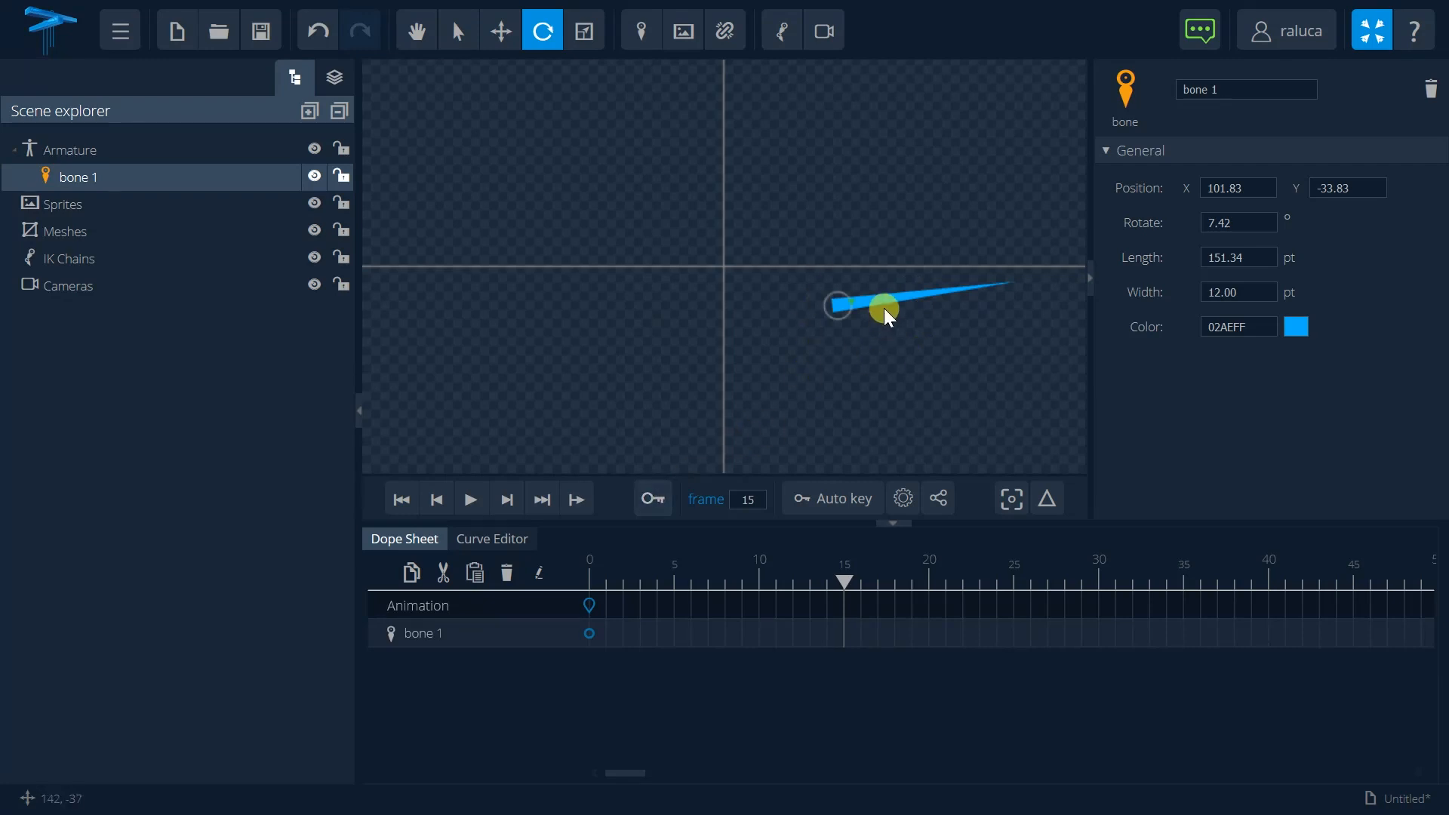
mouse_move(661, 490)
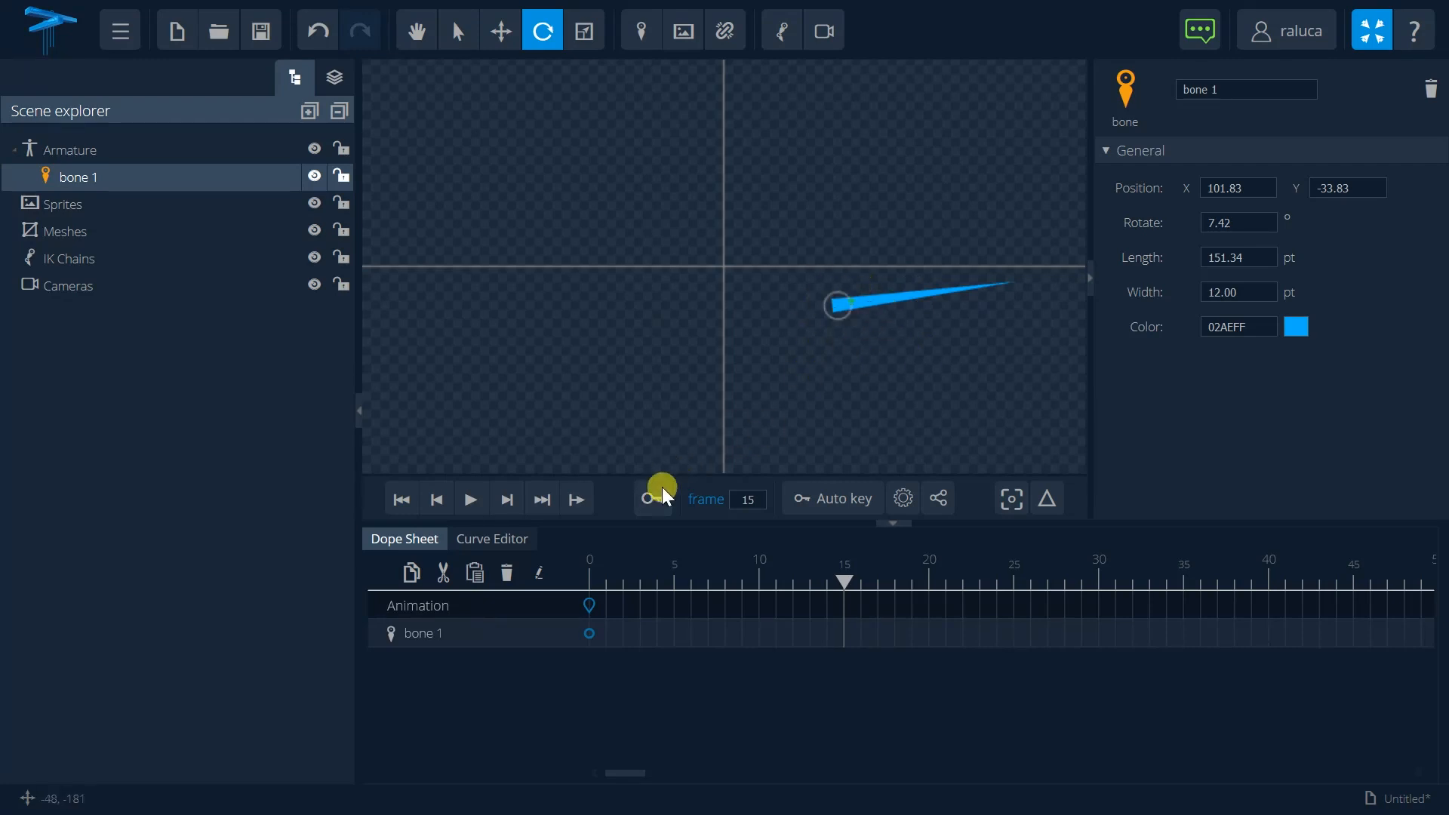
left_click(650, 499)
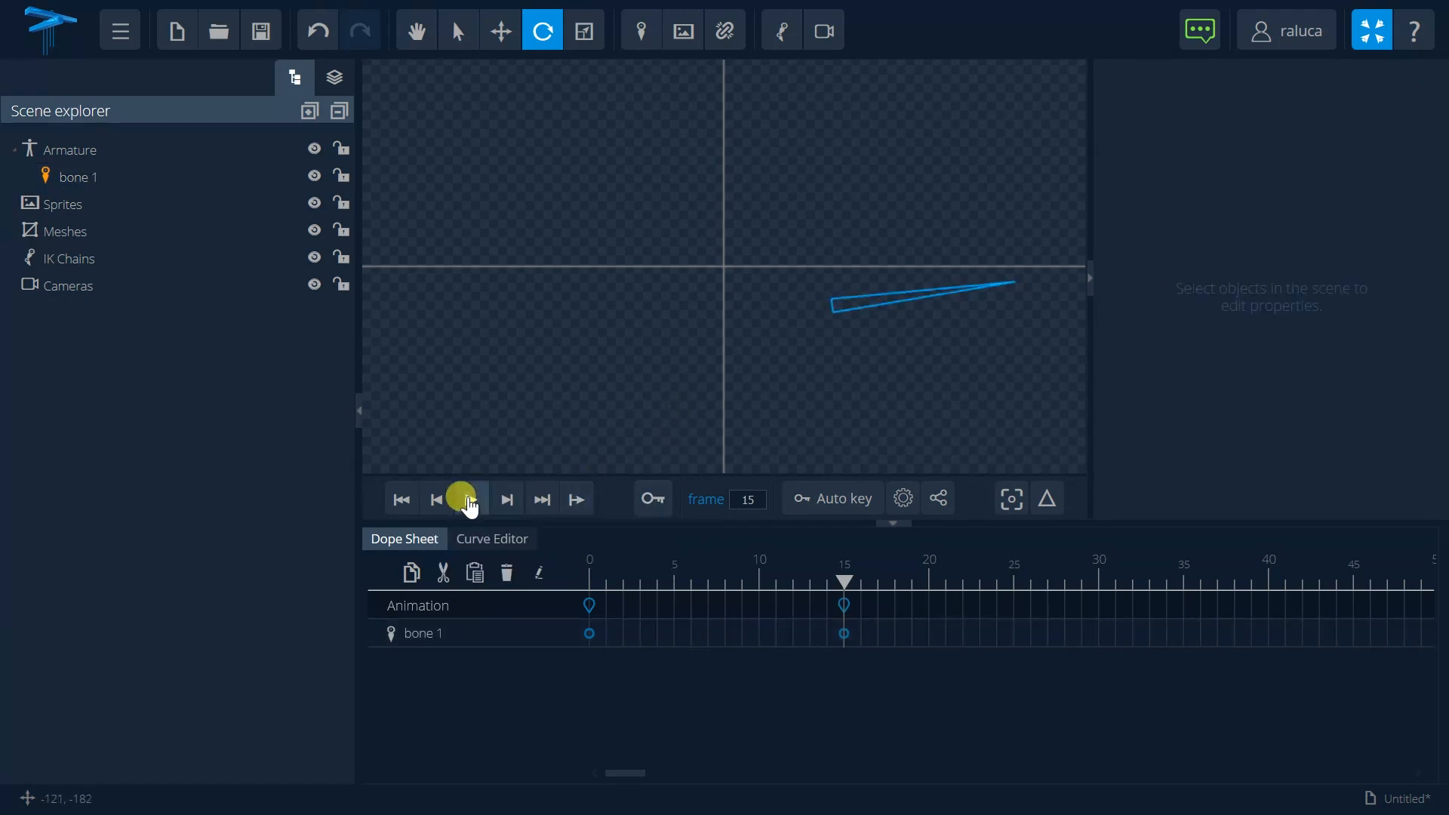
Play bone 1's two-keyframe animation, then stop the playback.
left_click(471, 499)
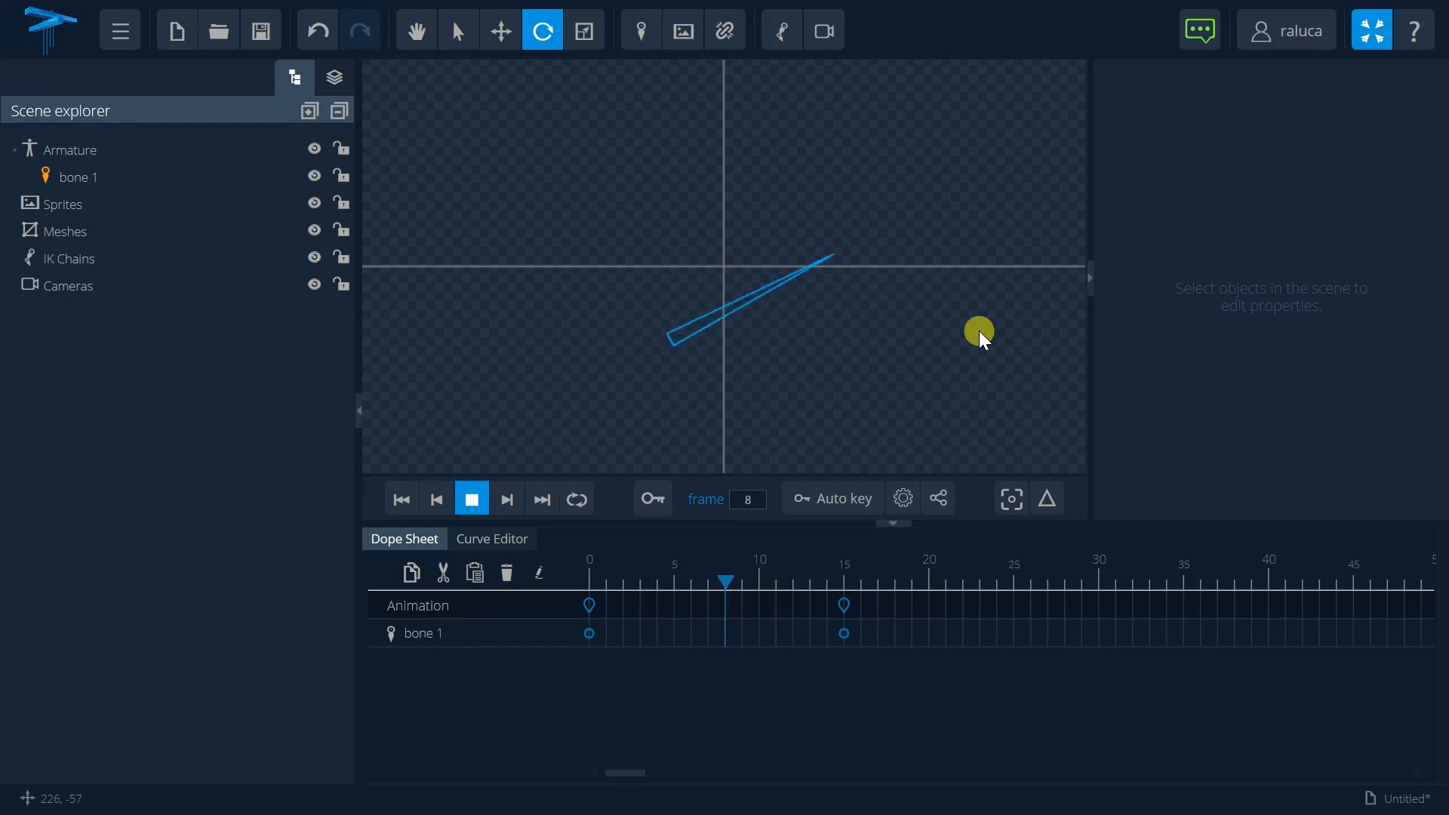
left_click(436, 499)
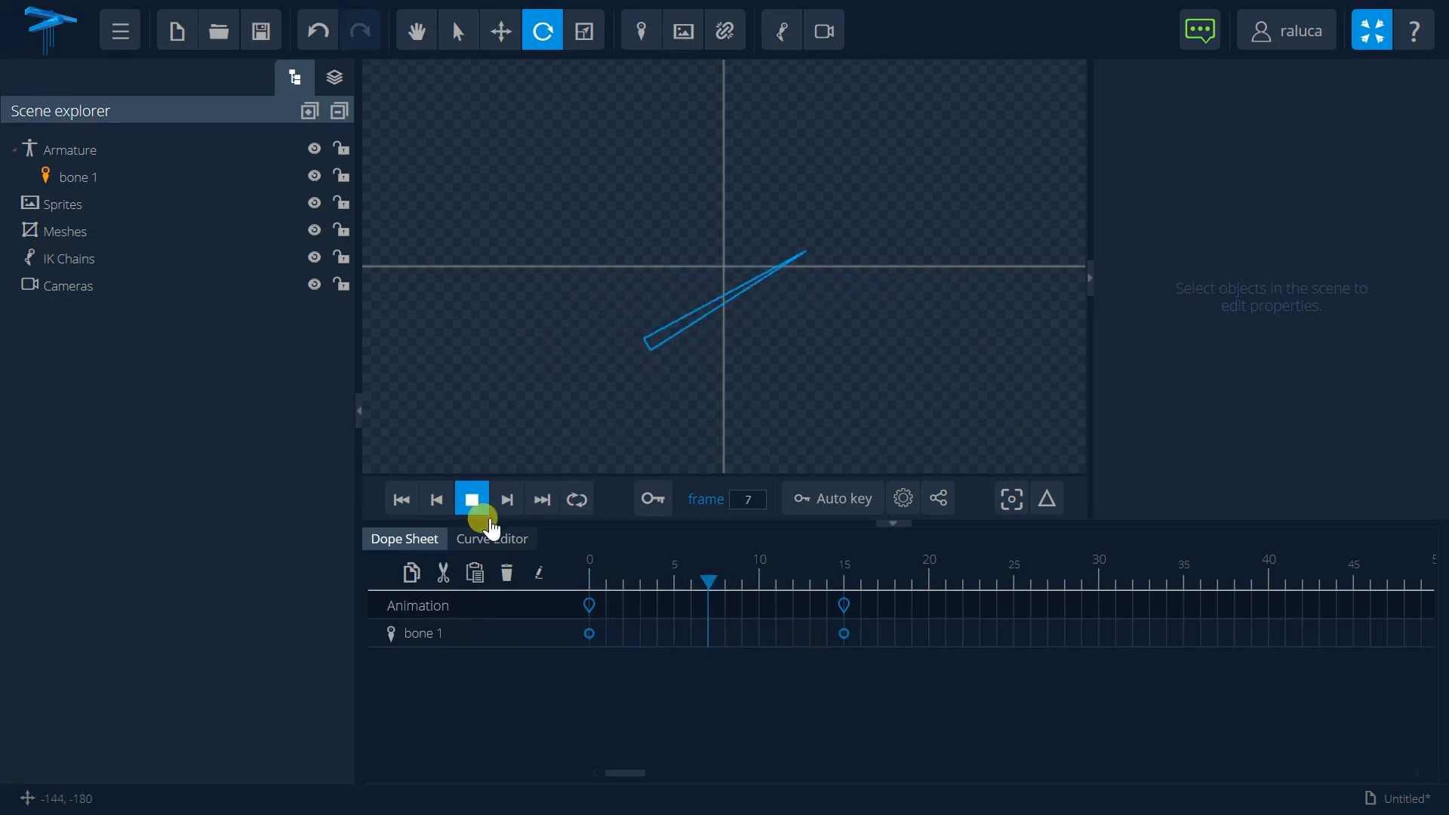
left_click(471, 499)
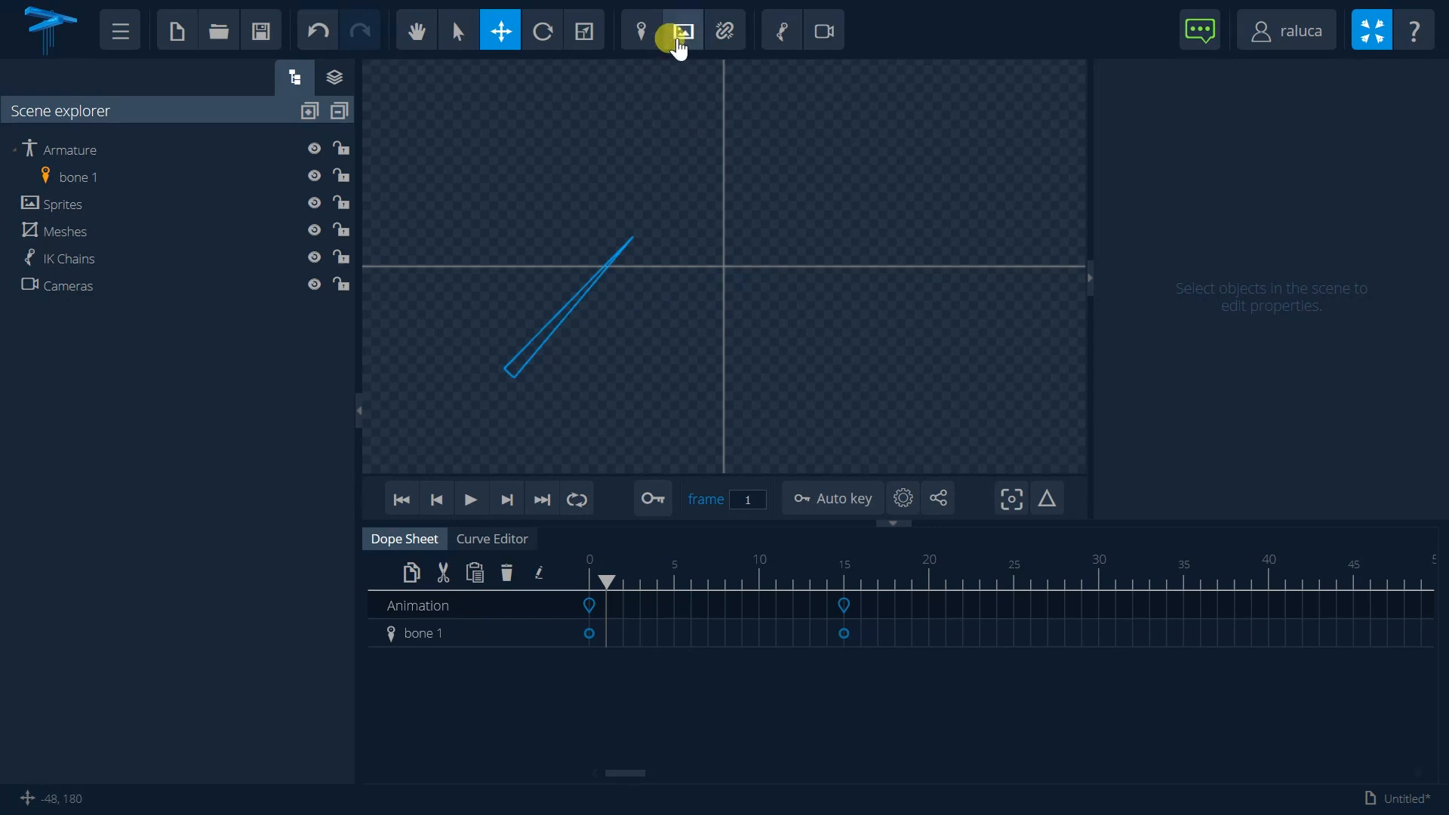
Import apple.png as a sprite, scale it over bone 1, bind it, and start saving.
left_click(681, 30)
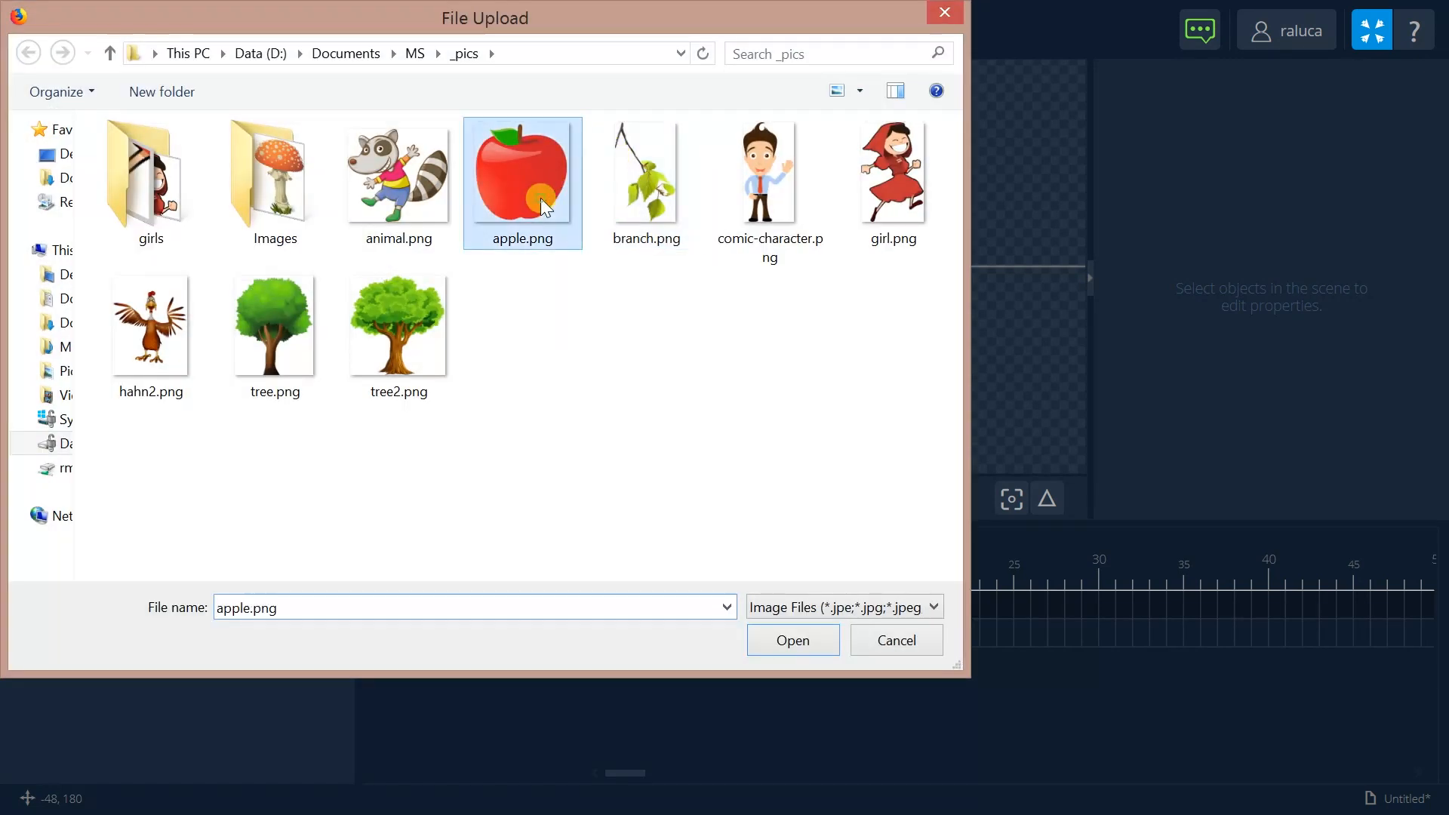
left_click(791, 640)
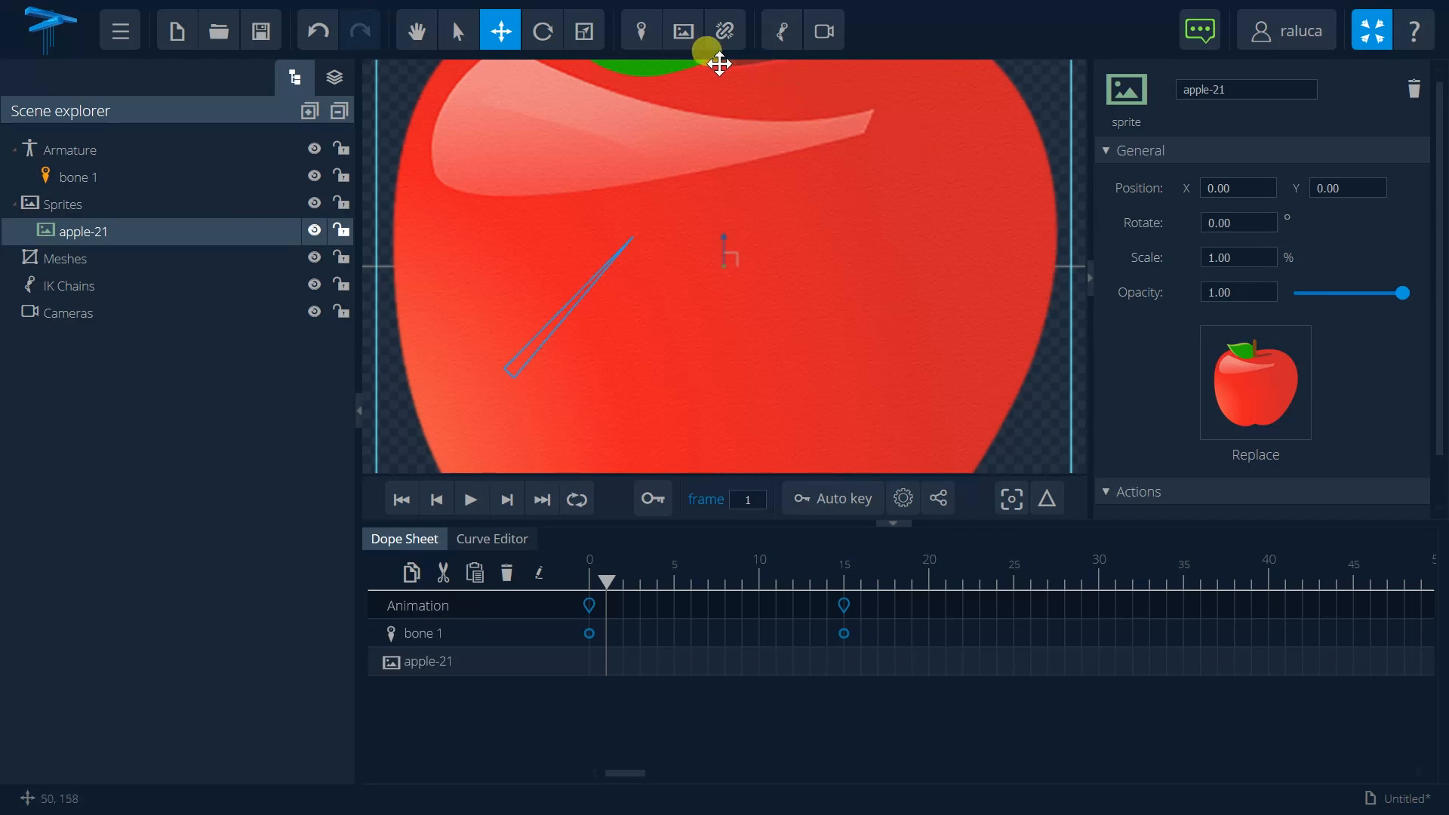
left_click(584, 30)
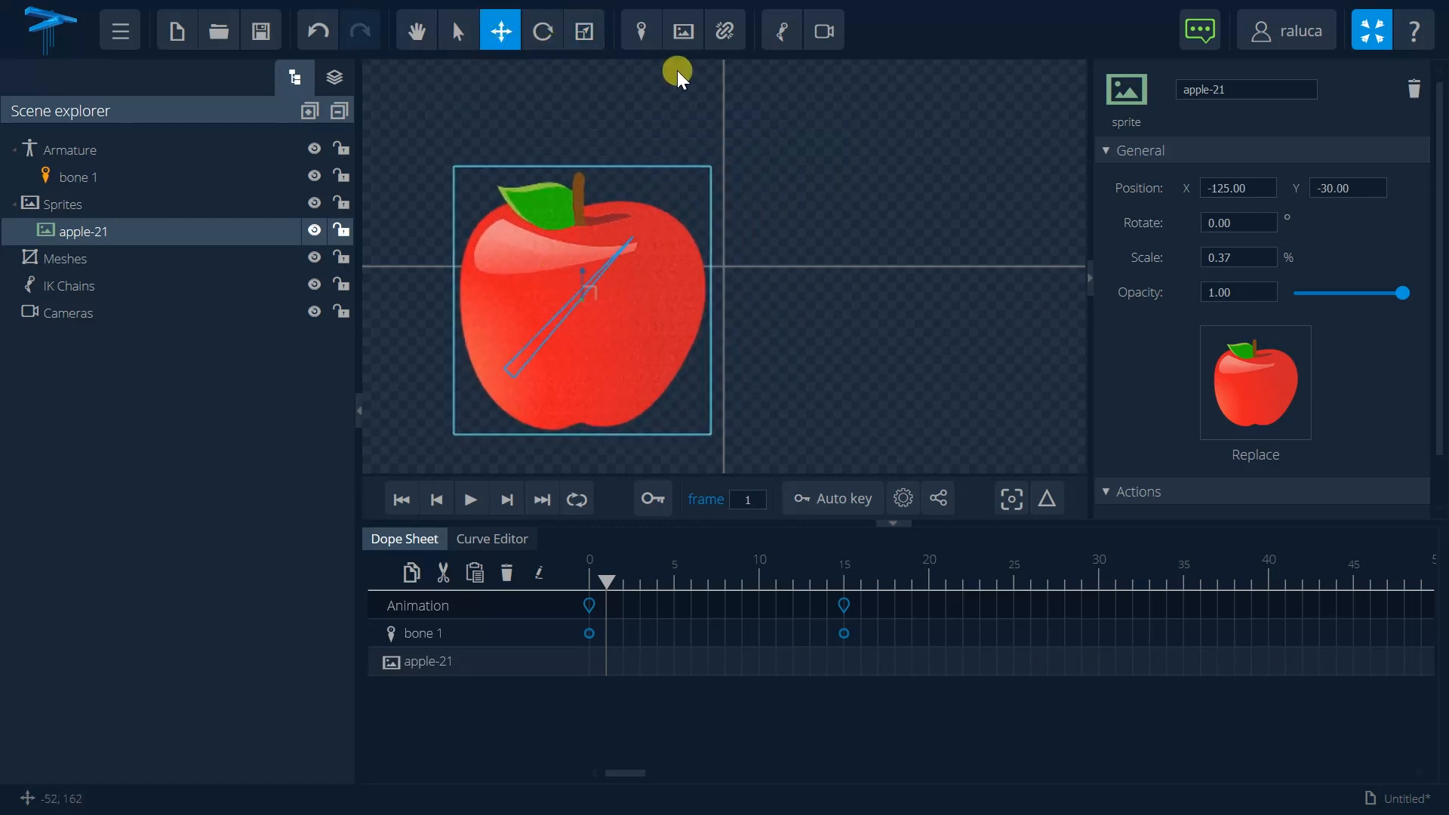
left_click(724, 29)
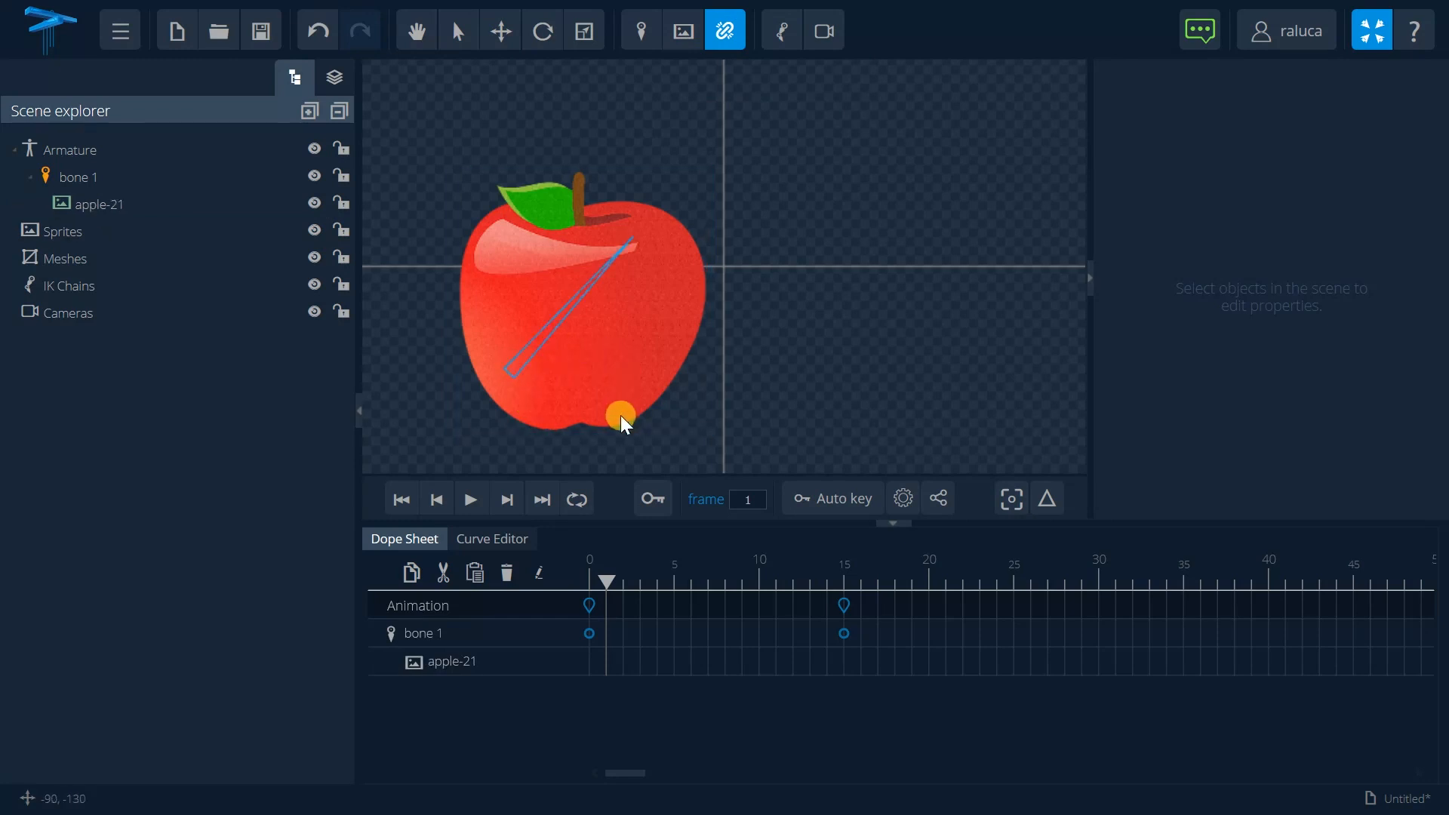
left_click(260, 29)
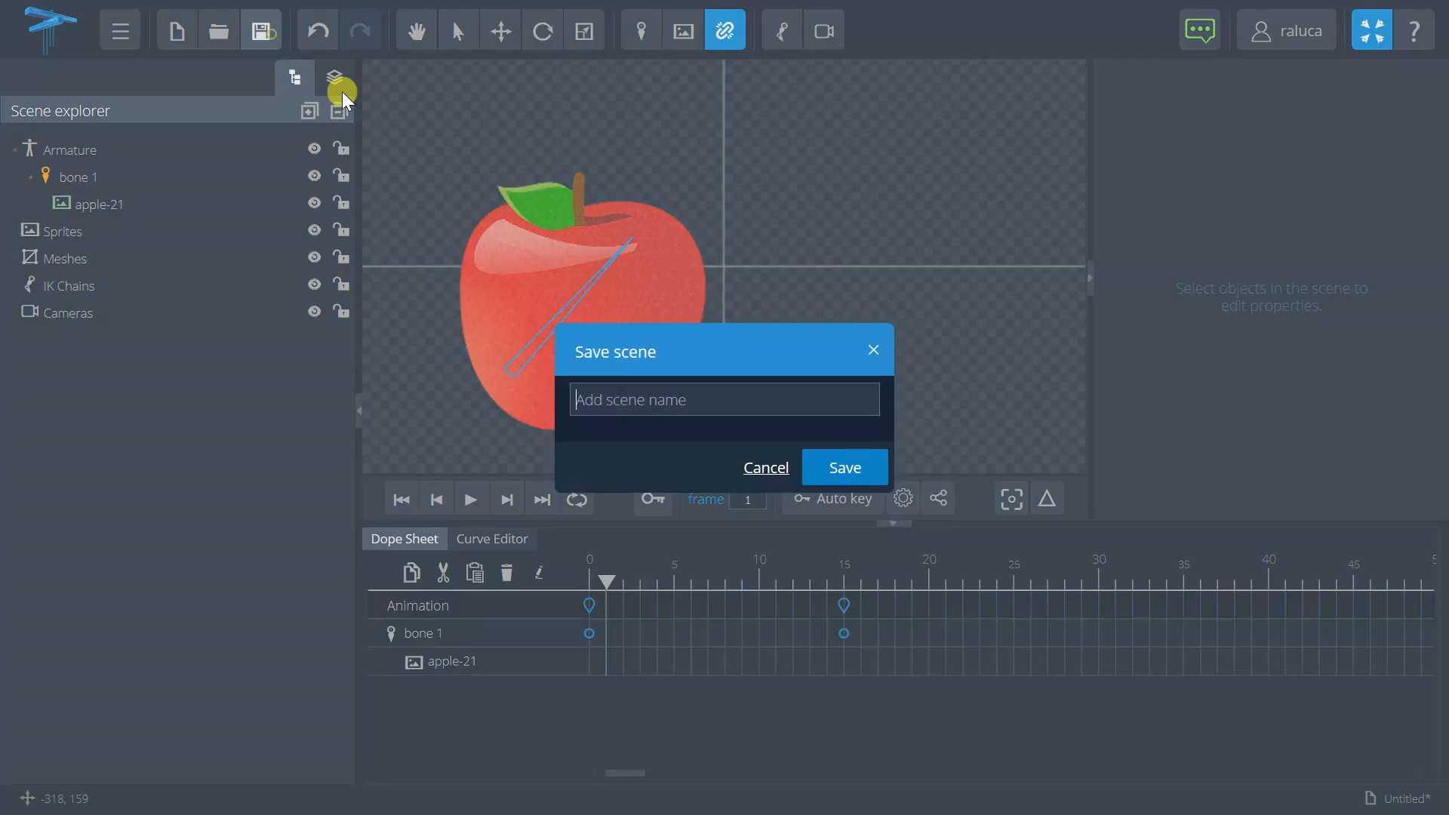
Save the scene as 'my-apple'.
type("my")
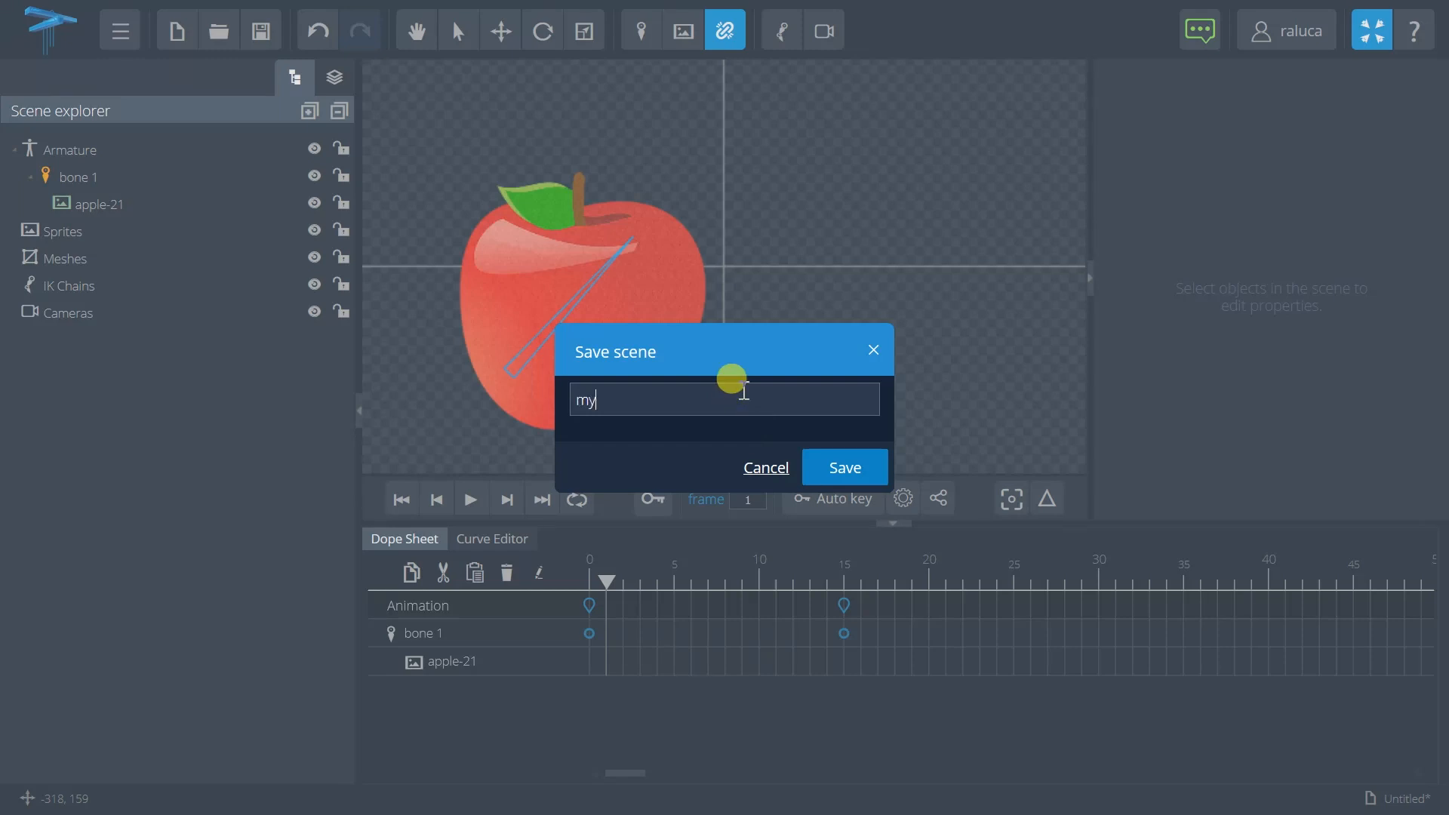
type("-apple")
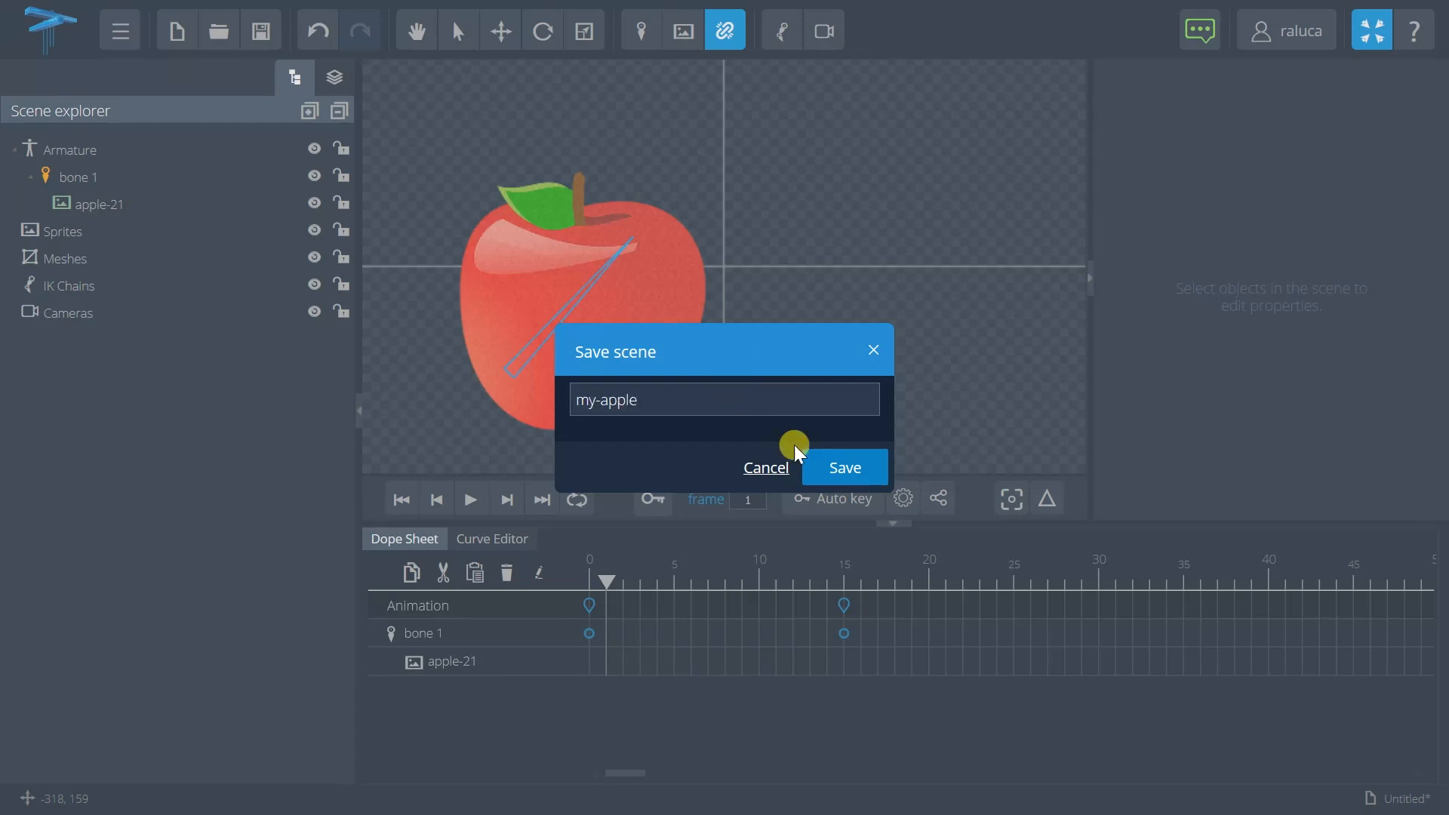
left_click(842, 466)
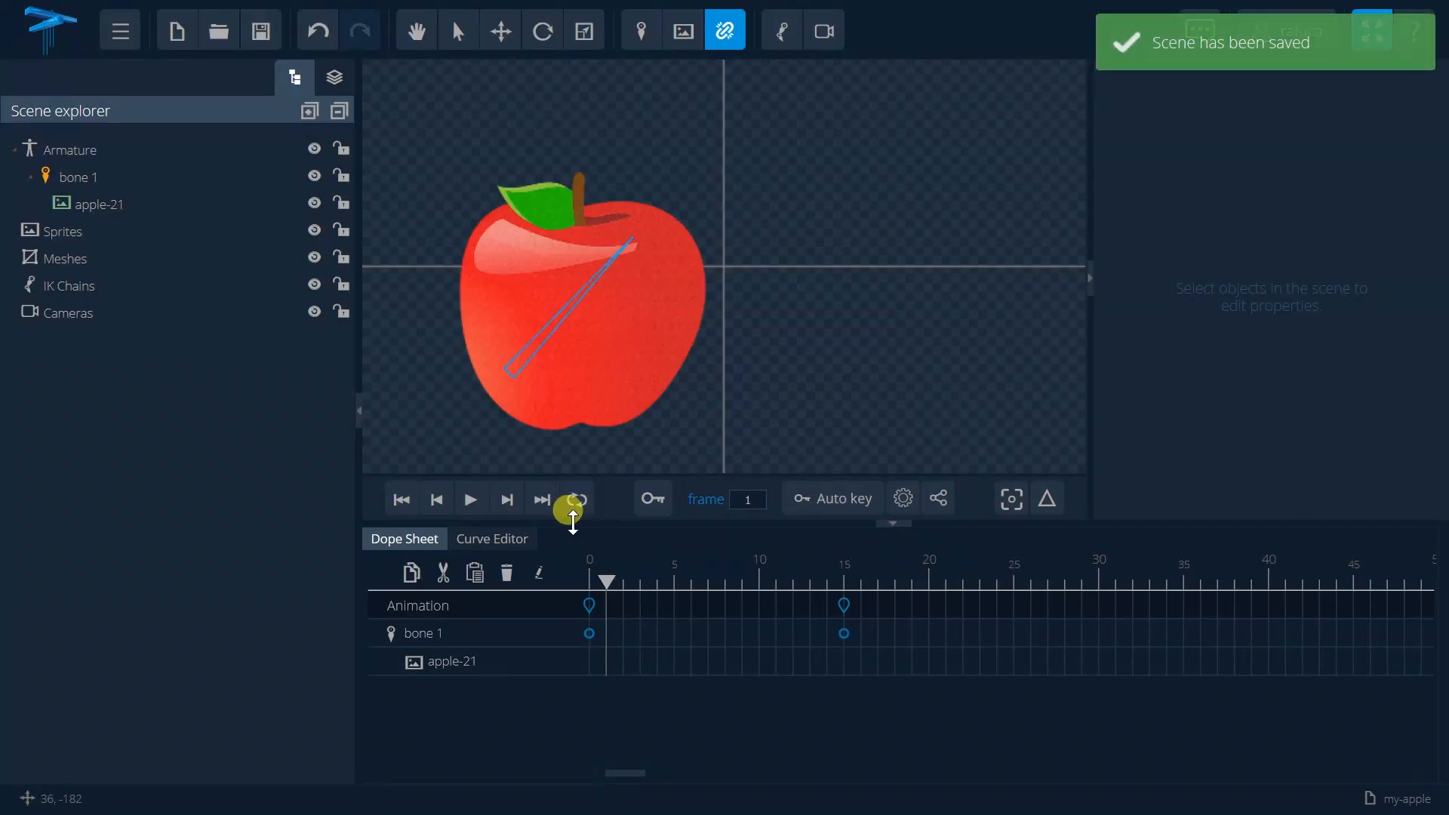
Replay the animation to watch the apple move with bone 1, then stop.
left_click(470, 499)
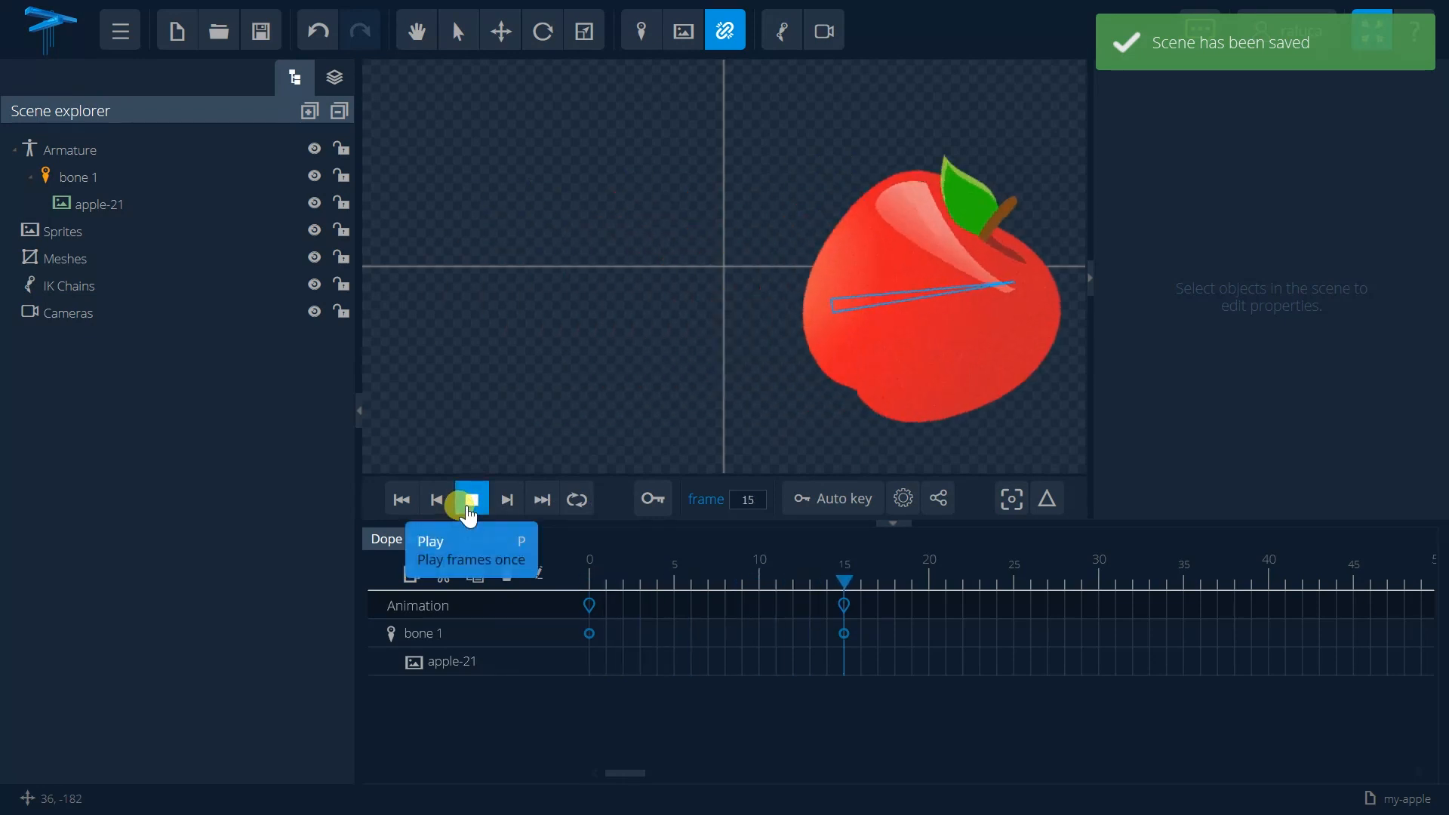
left_click(470, 499)
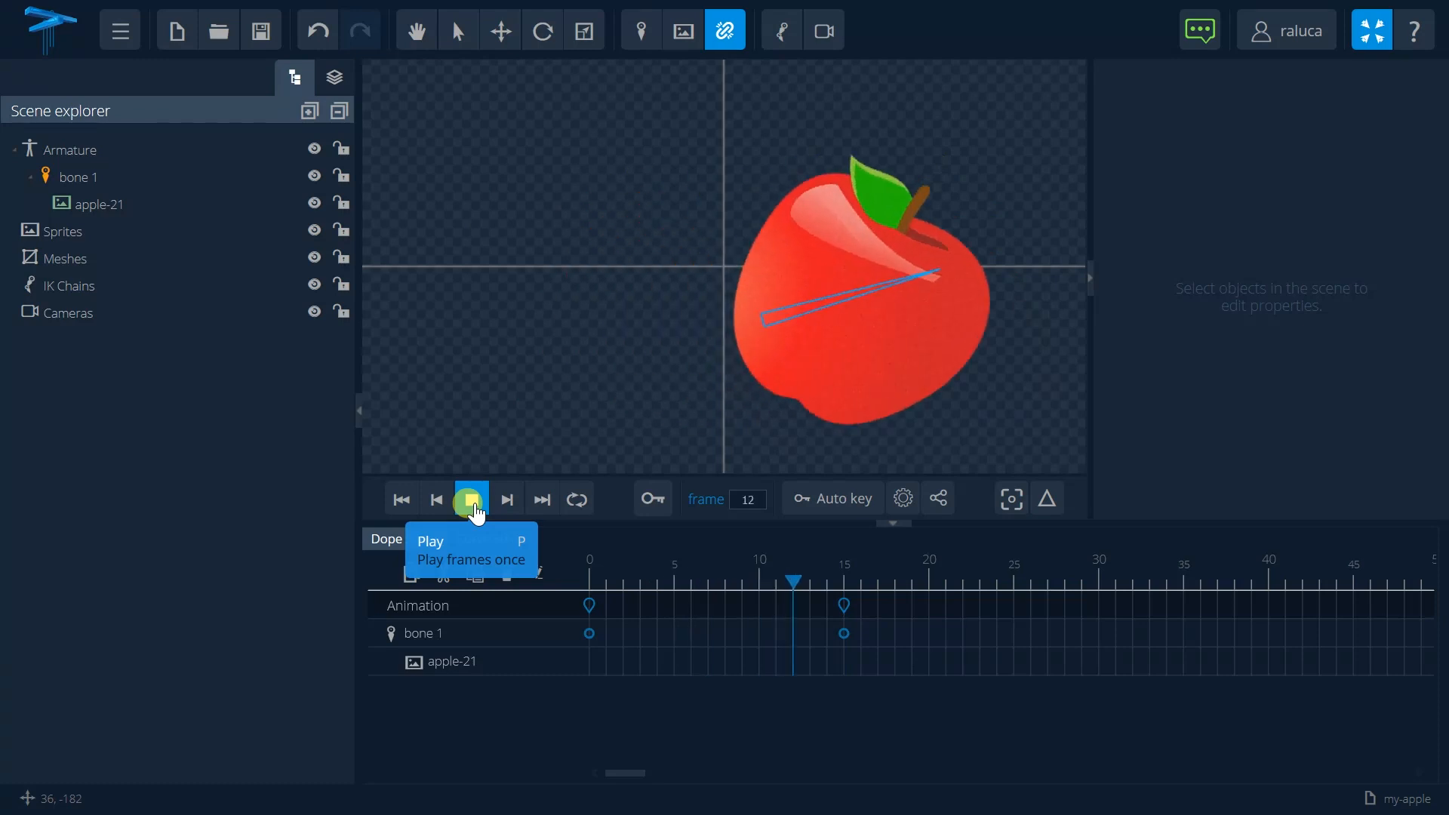
left_click(470, 498)
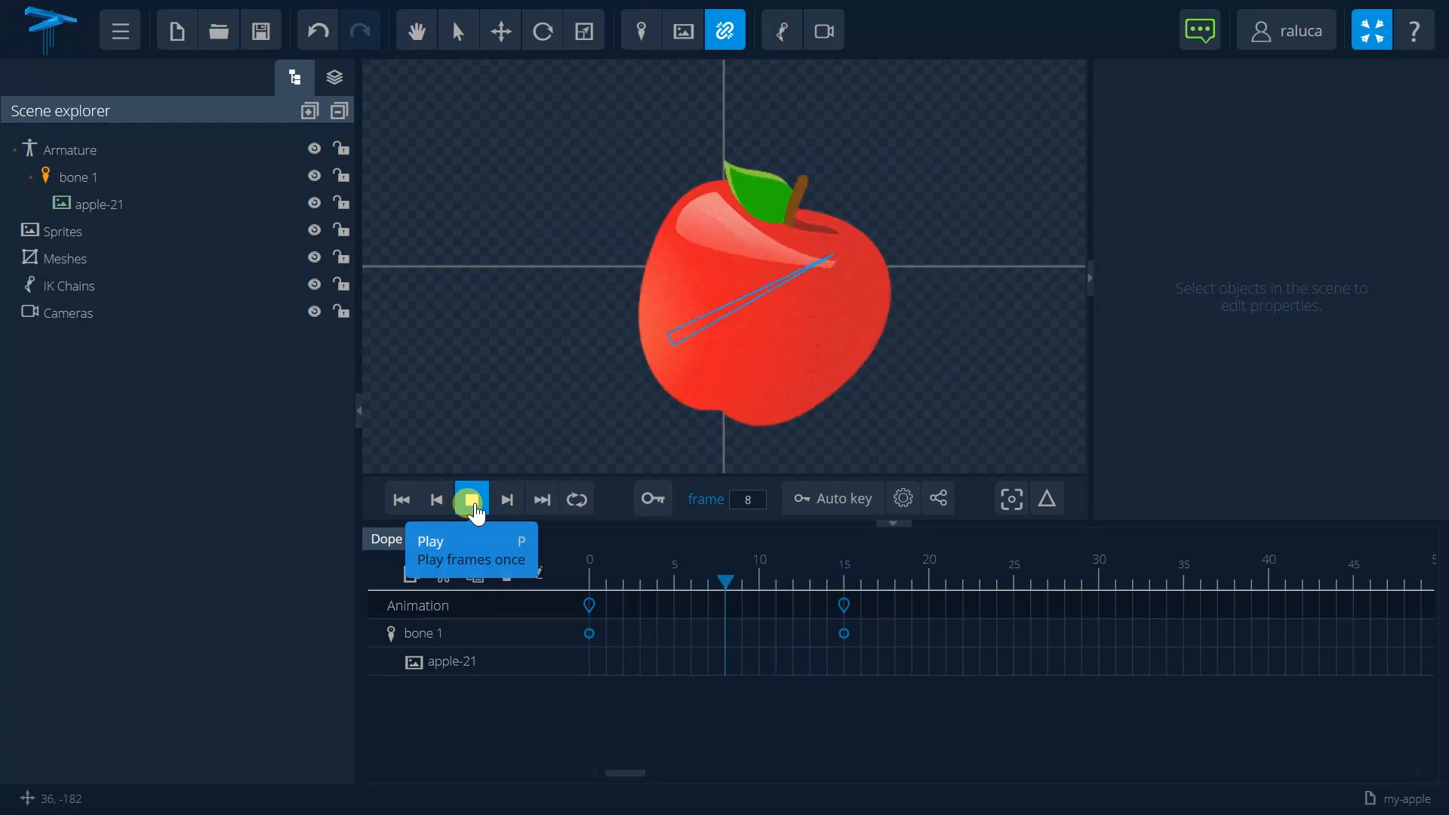
left_click(471, 499)
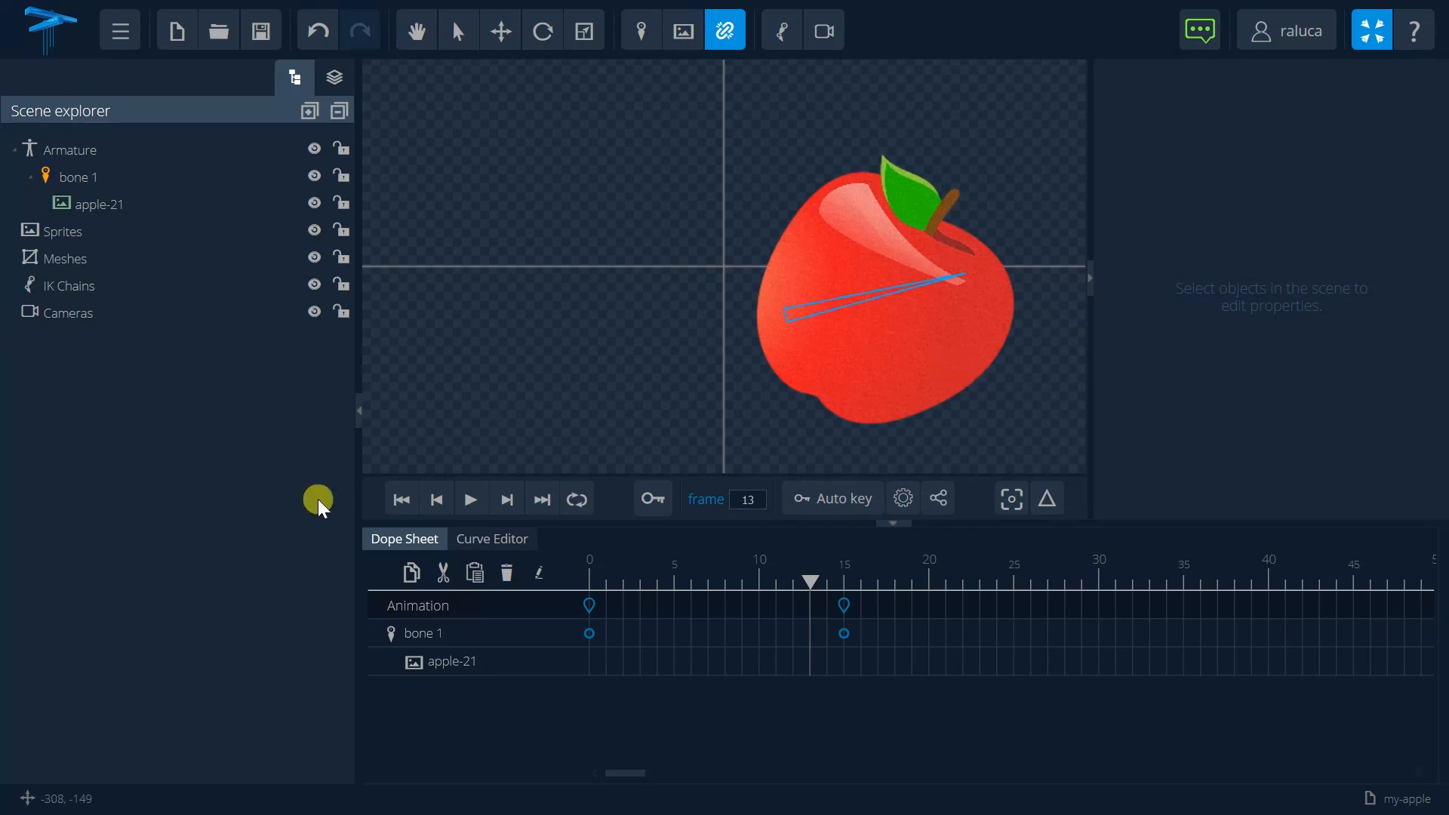
mouse_move(633, 314)
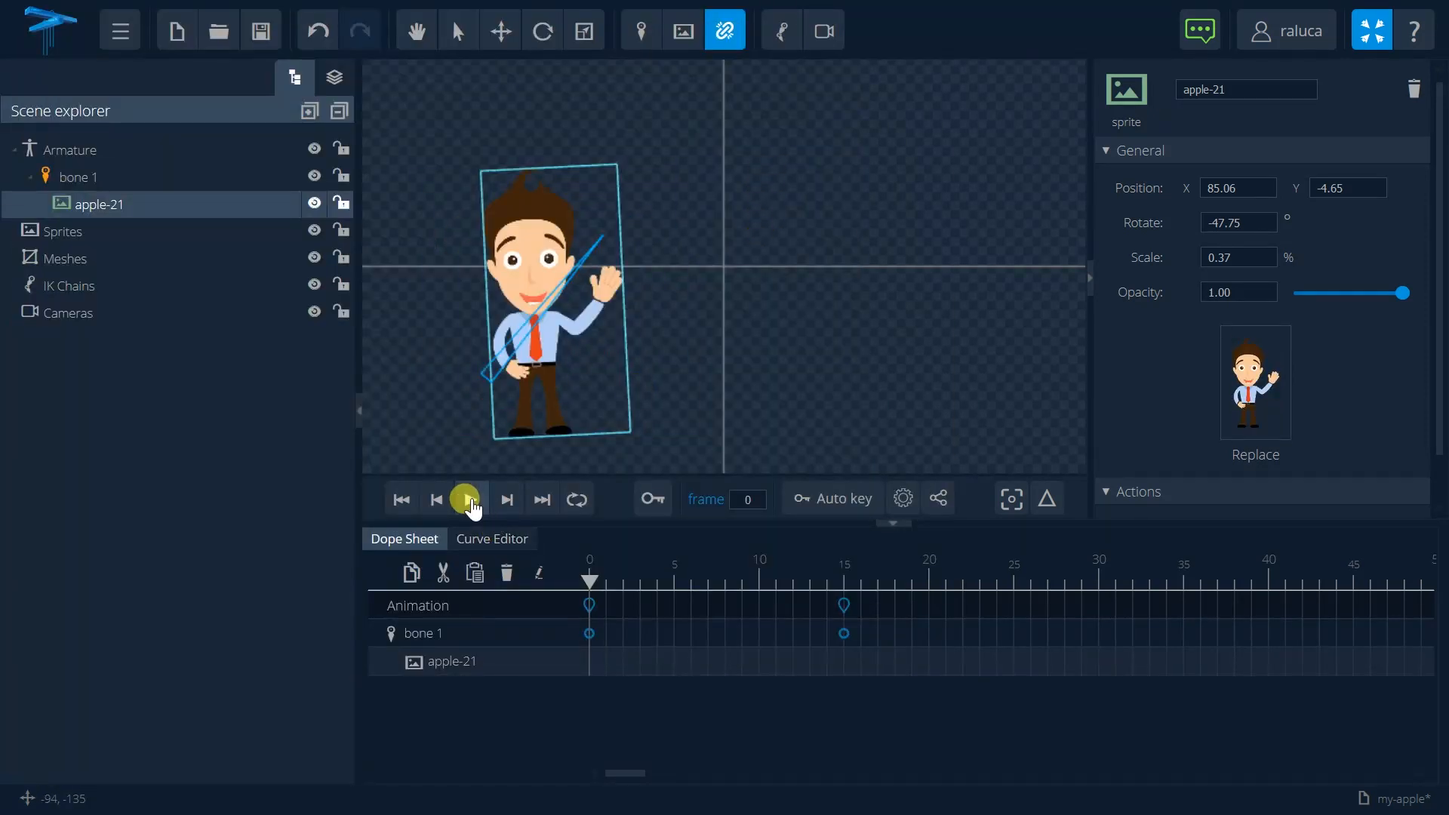
Play the animation showing the waving businessman sprite, then stop it.
left_click(471, 498)
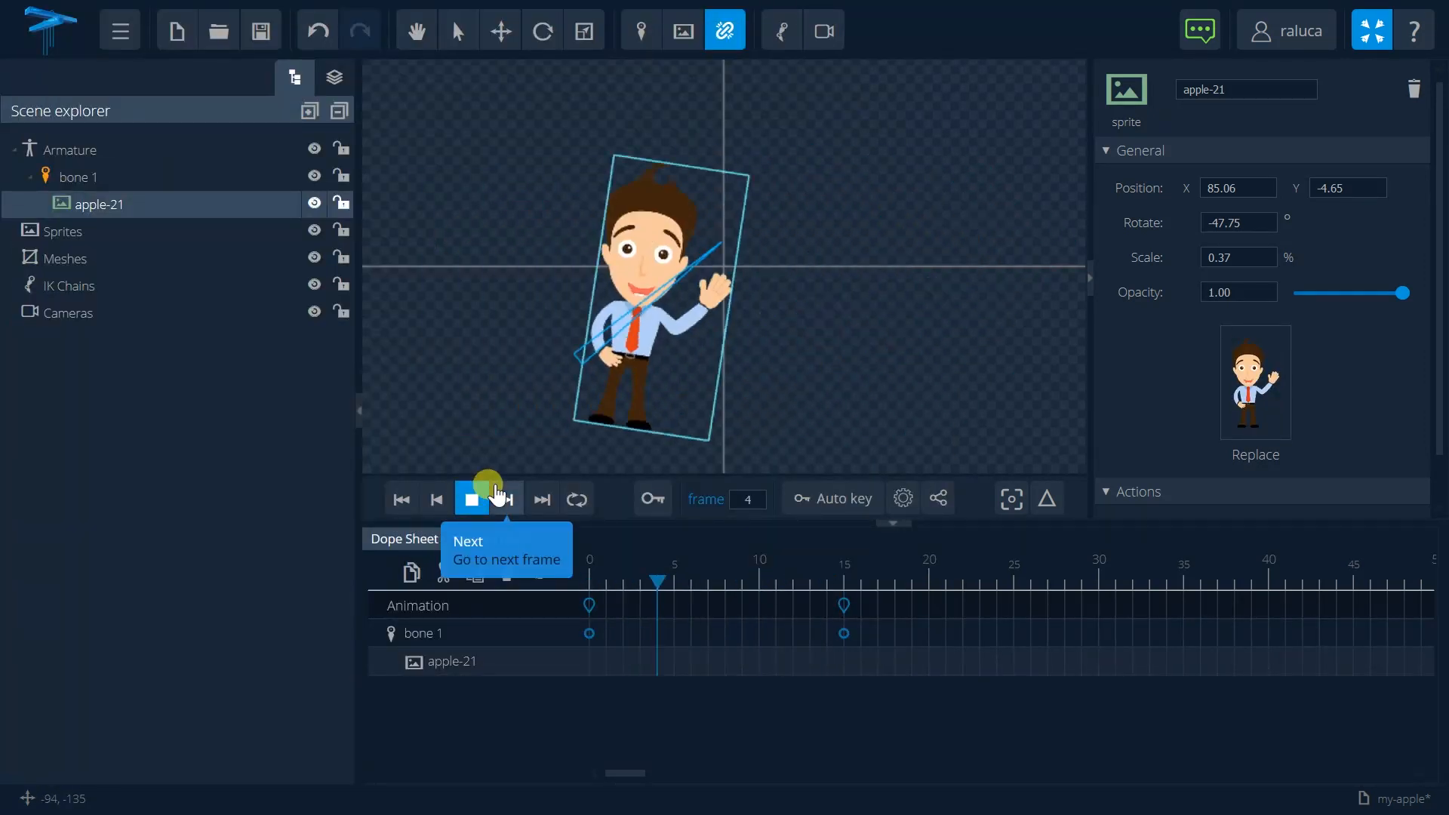
left_click(505, 499)
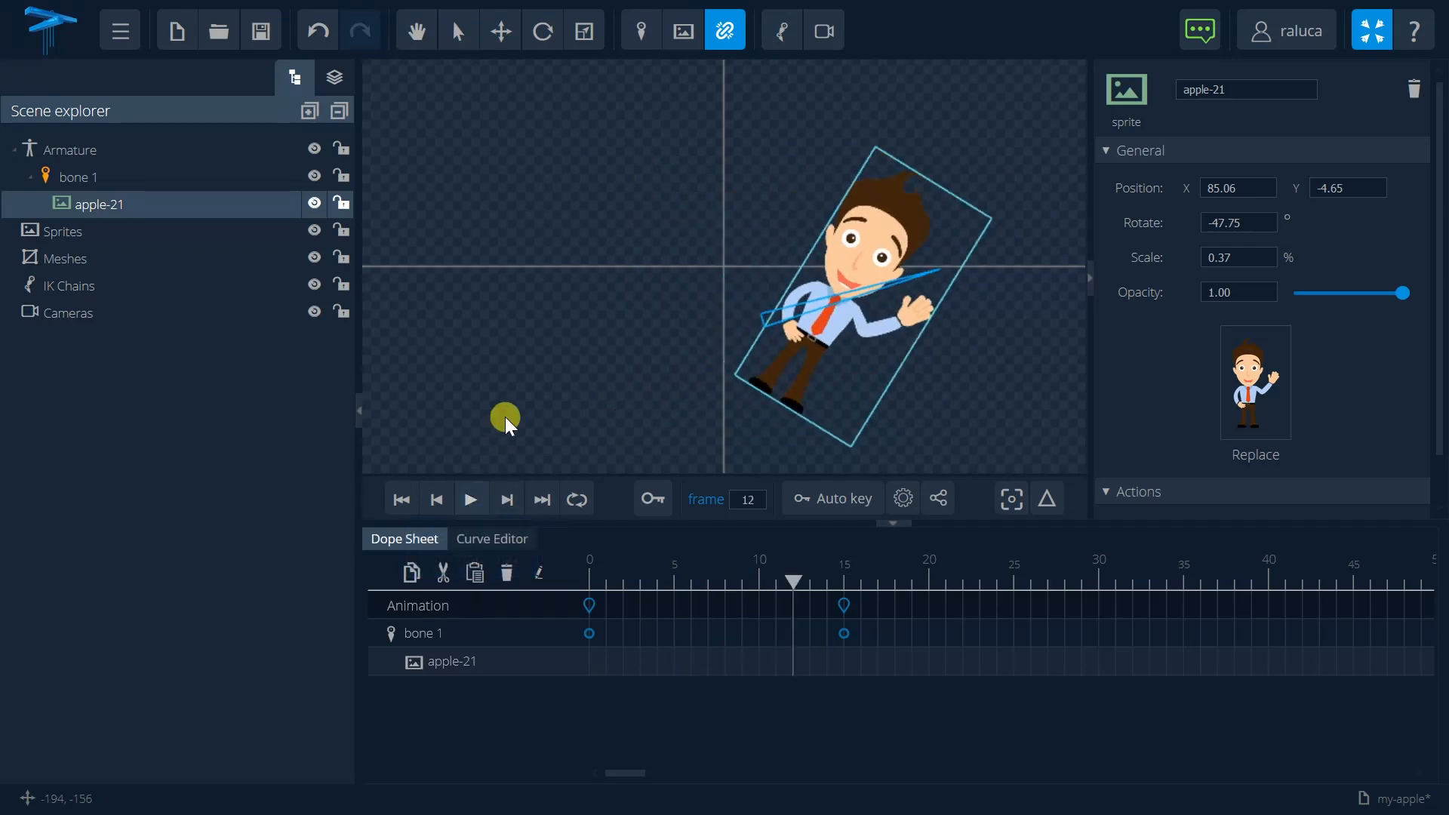
mouse_move(683, 29)
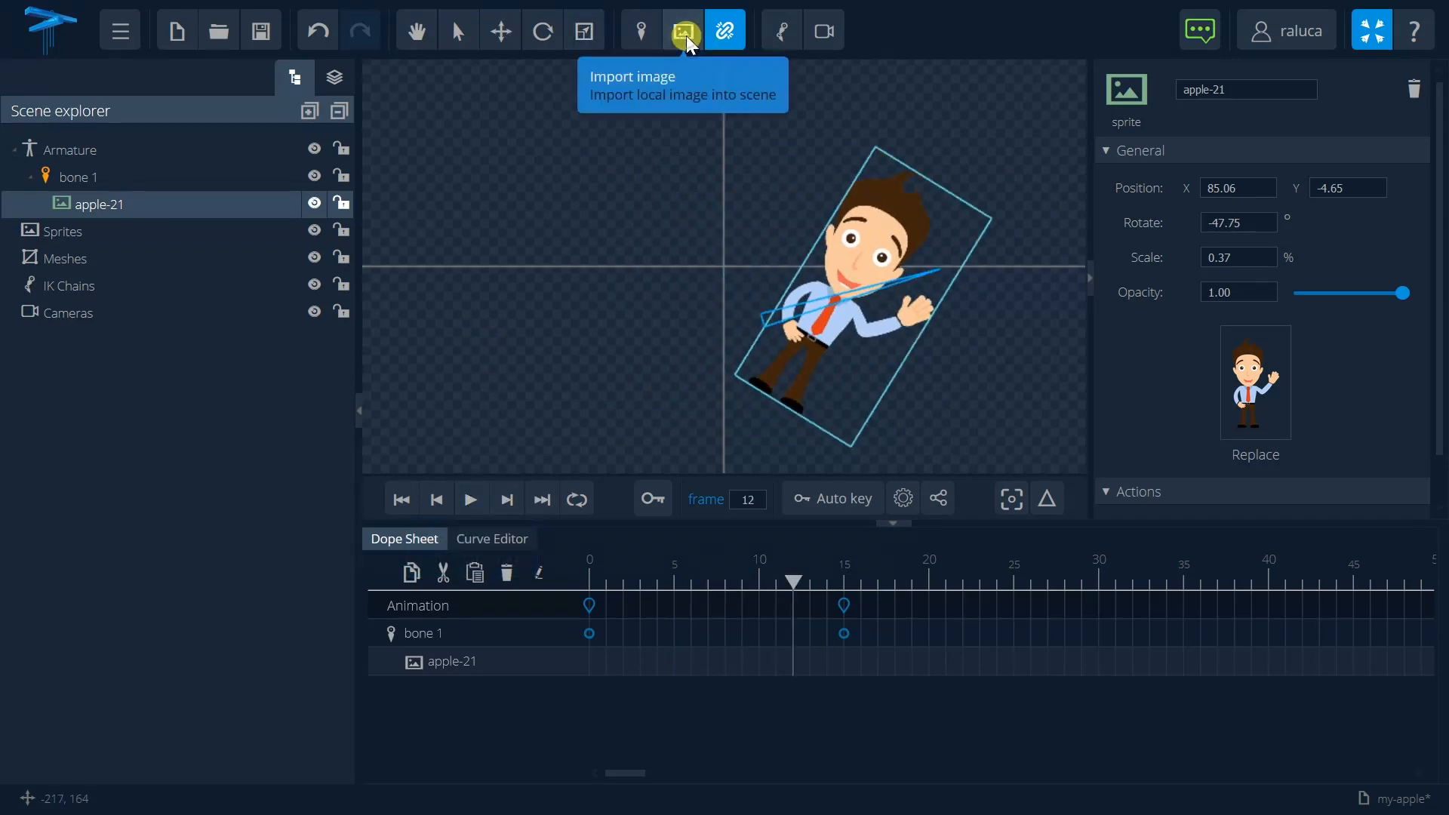
Import animal.png as a raccoon sprite scaled to 0.41, ready to bind.
left_click(683, 30)
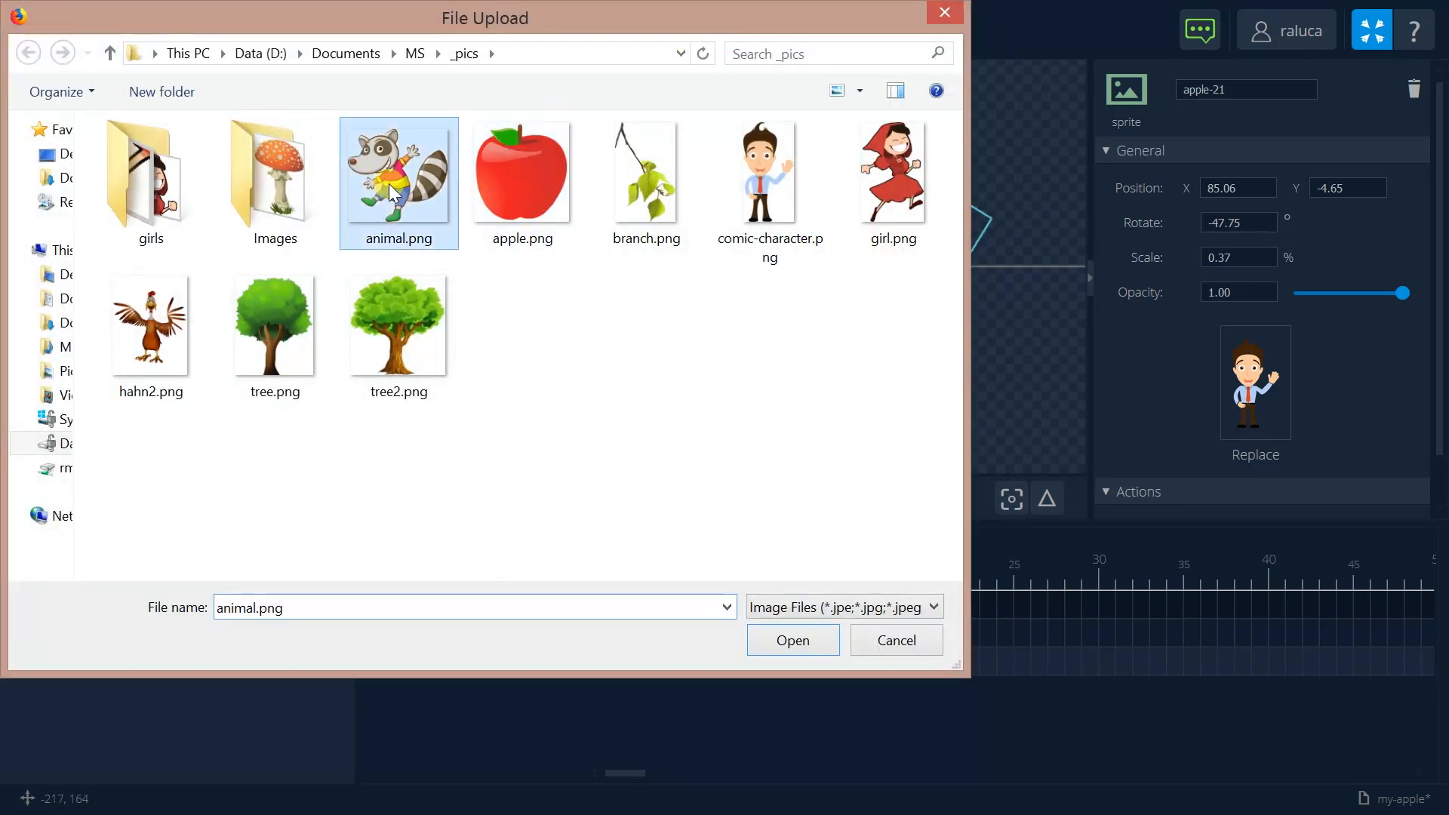
left_click(792, 640)
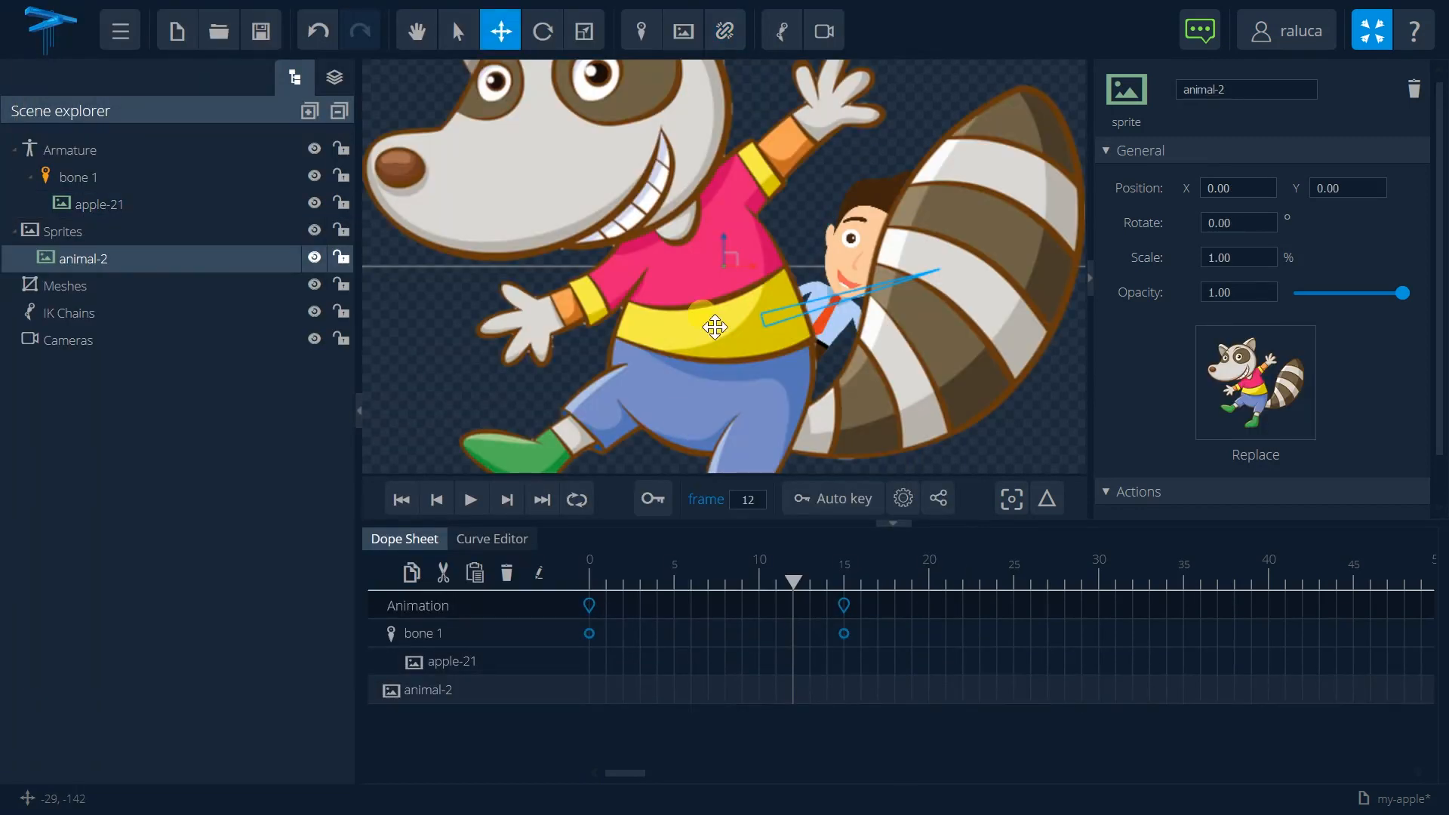
mouse_move(682, 30)
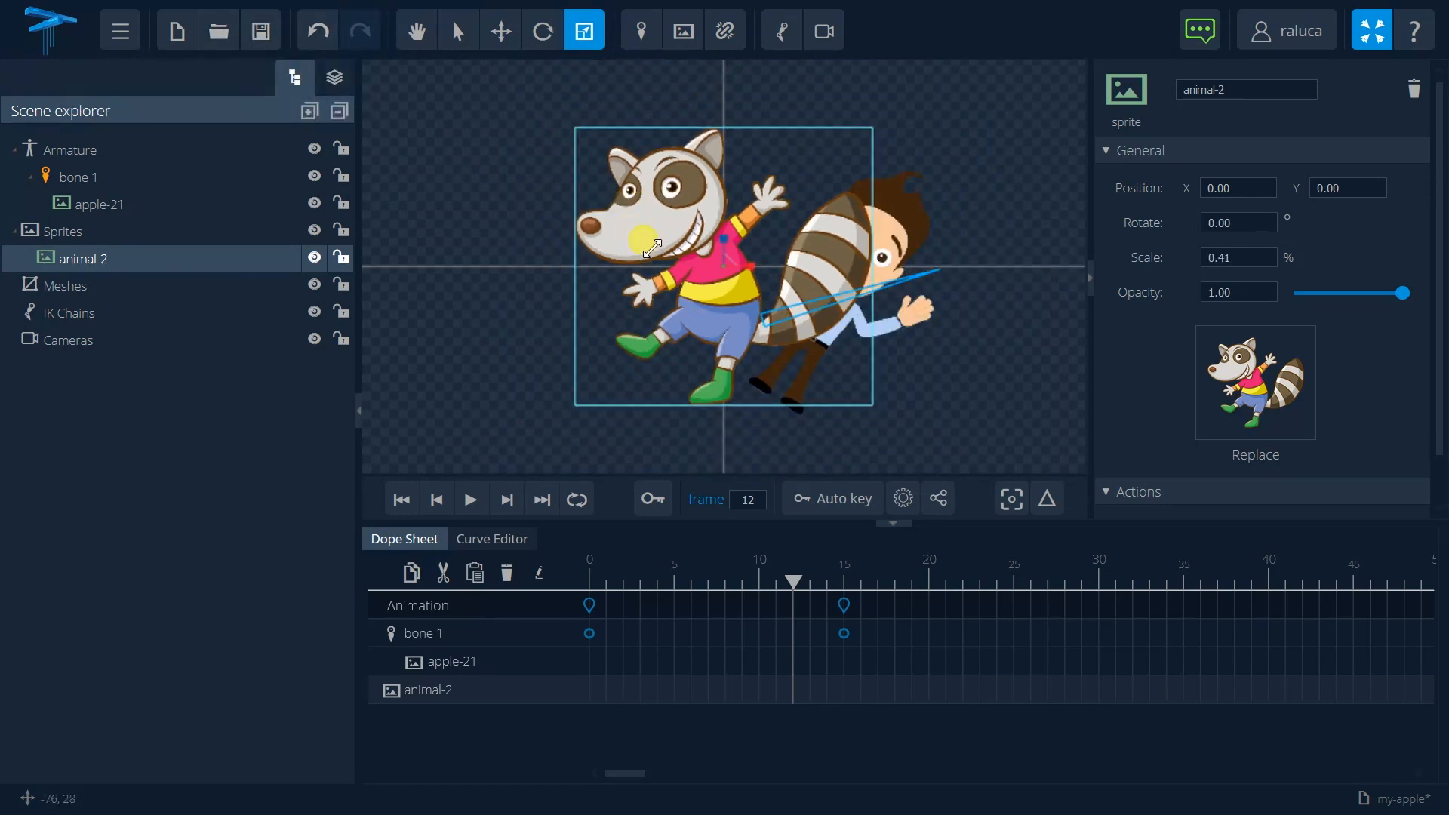
mouse_move(639, 30)
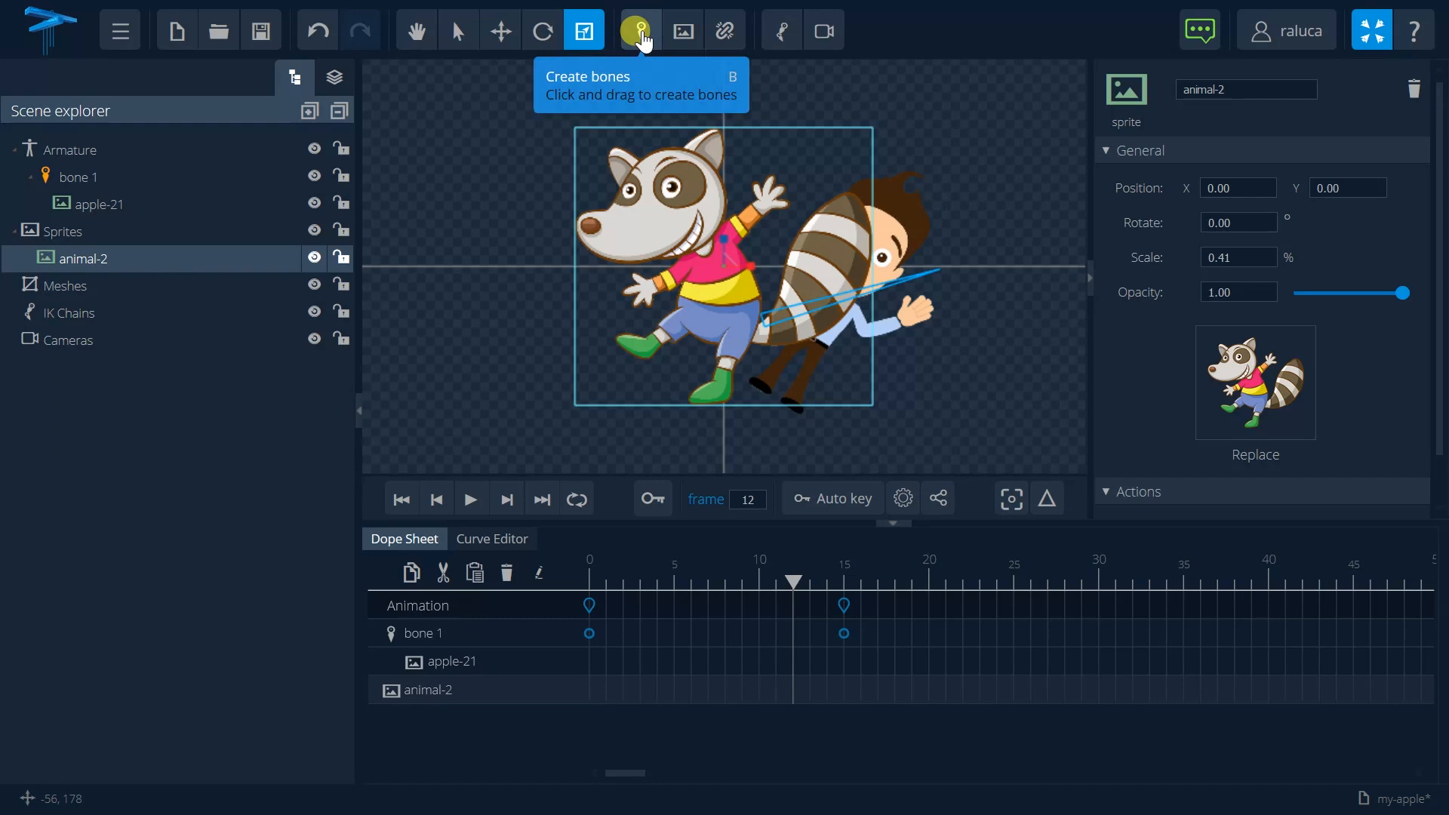
left_click(726, 29)
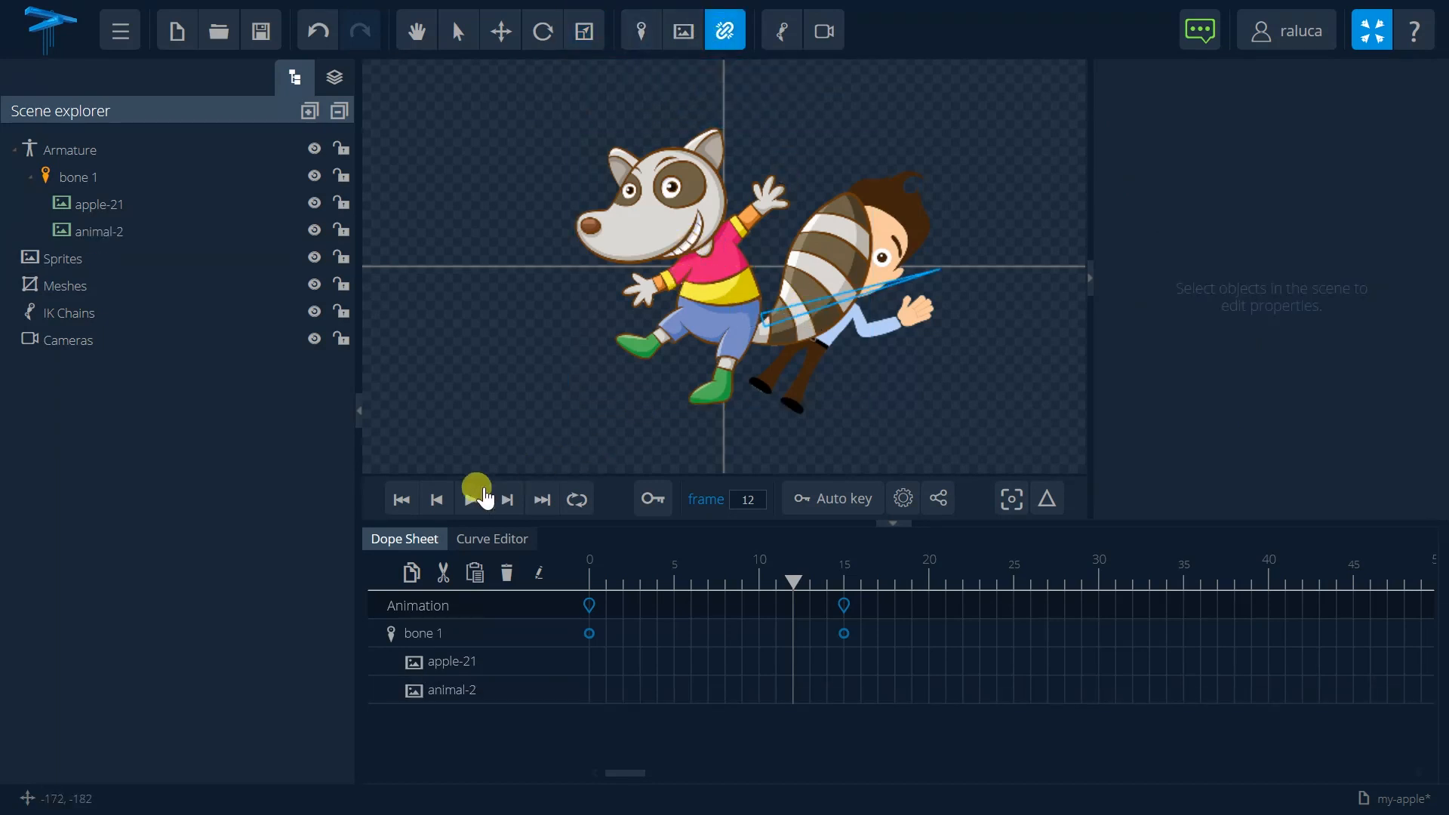
Play with the raccoon following bone 1, then hide animal-2 and replay.
left_click(436, 499)
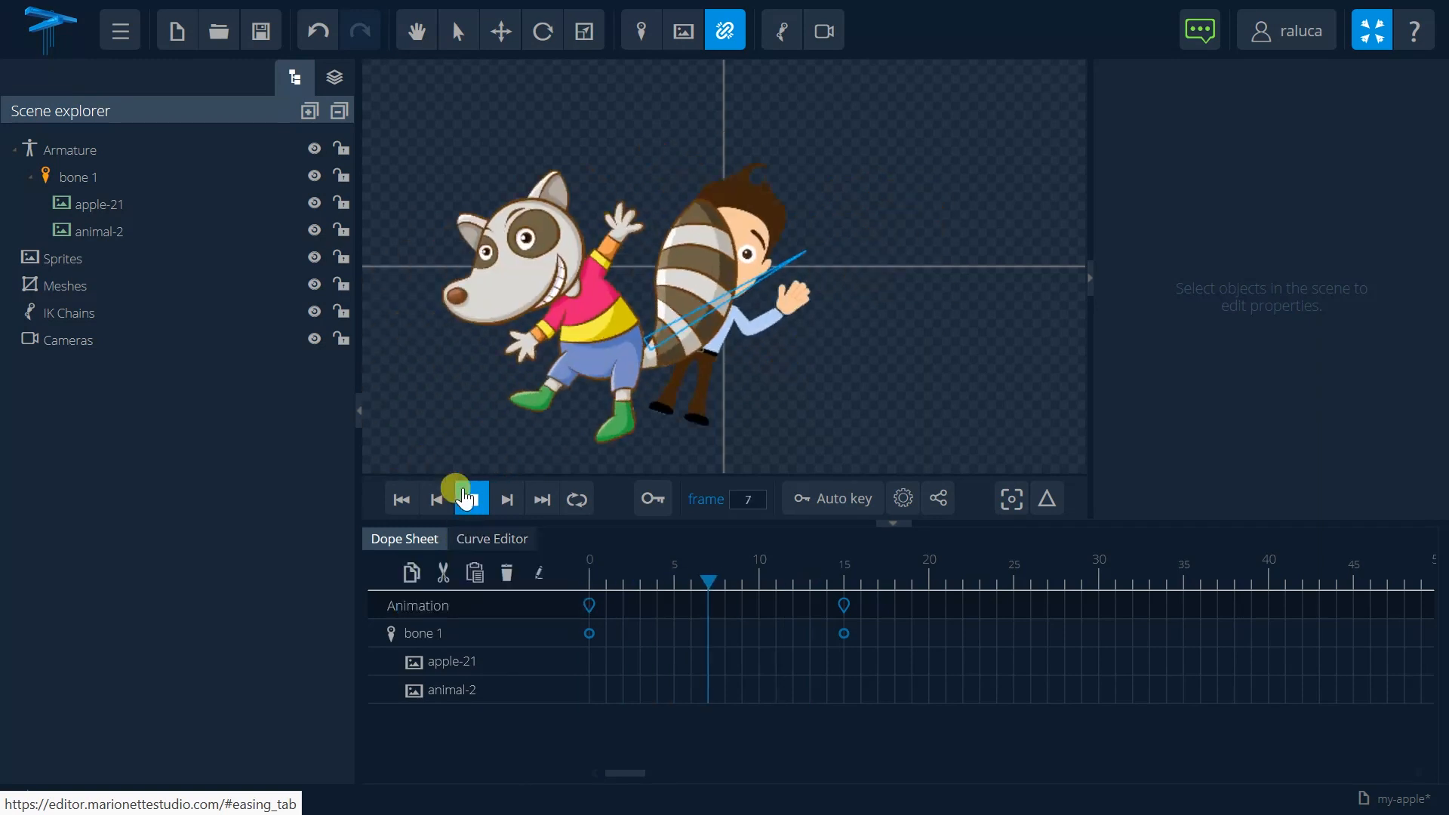
left_click(471, 498)
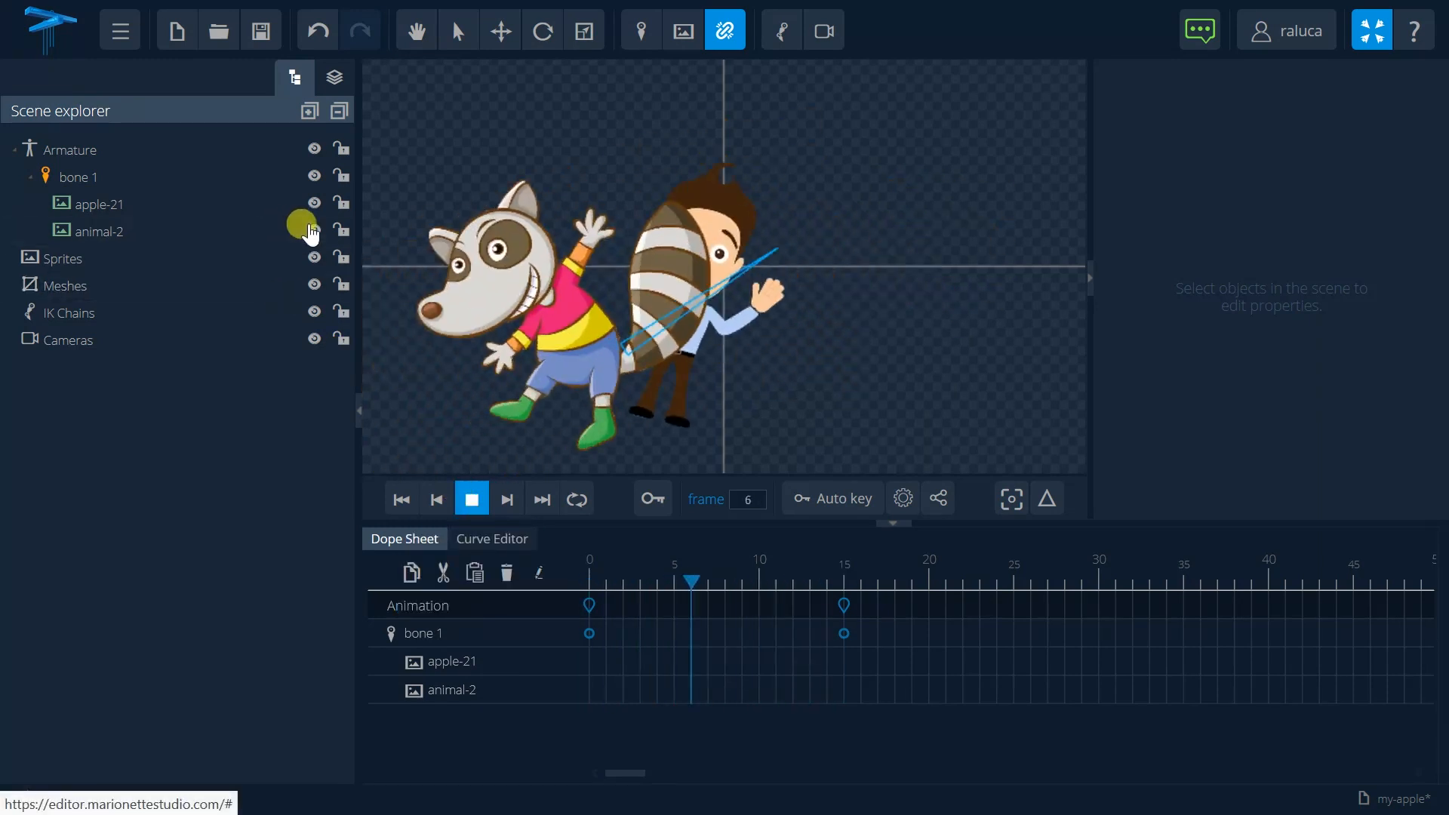
left_click(313, 202)
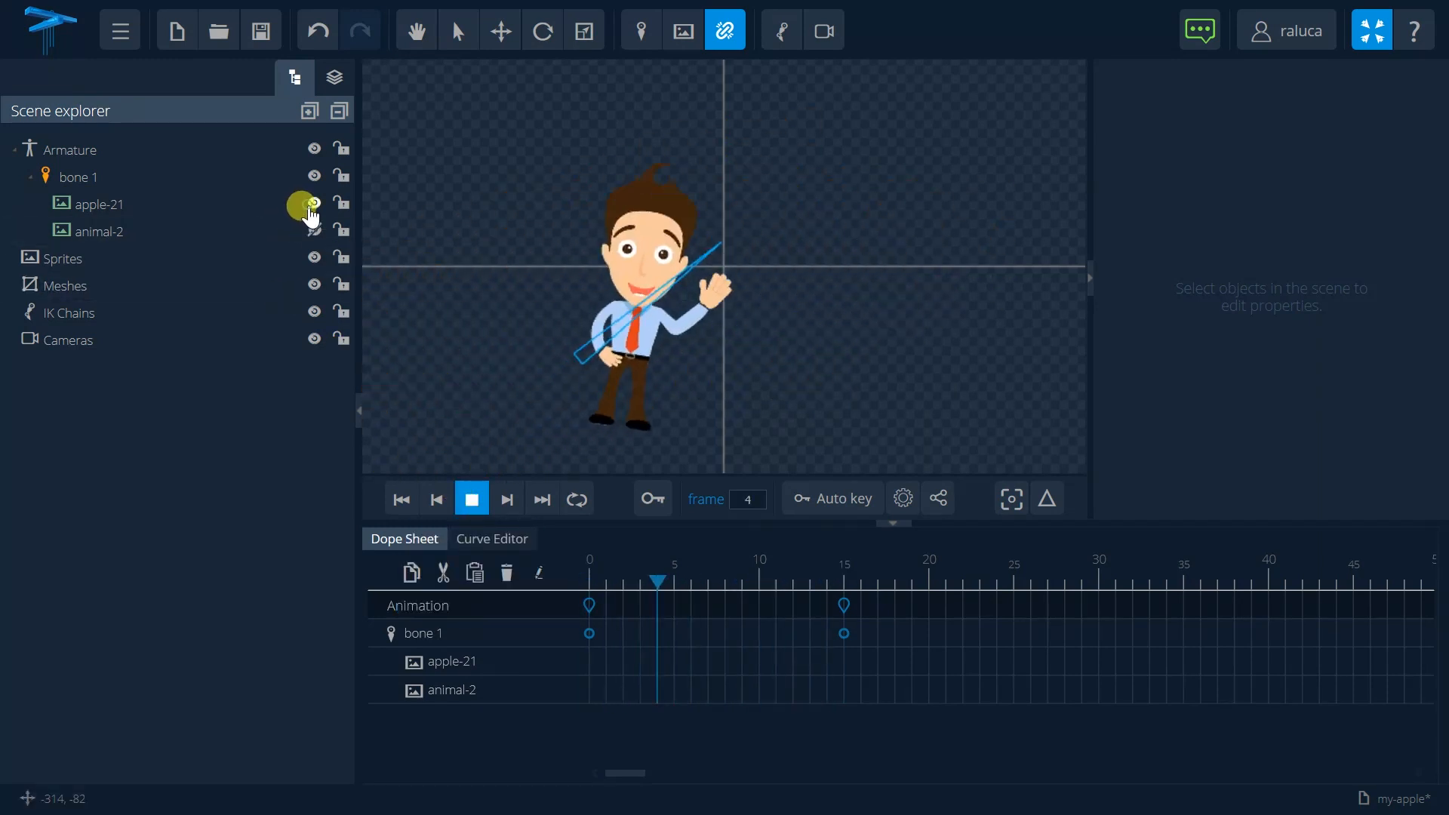
left_click(471, 498)
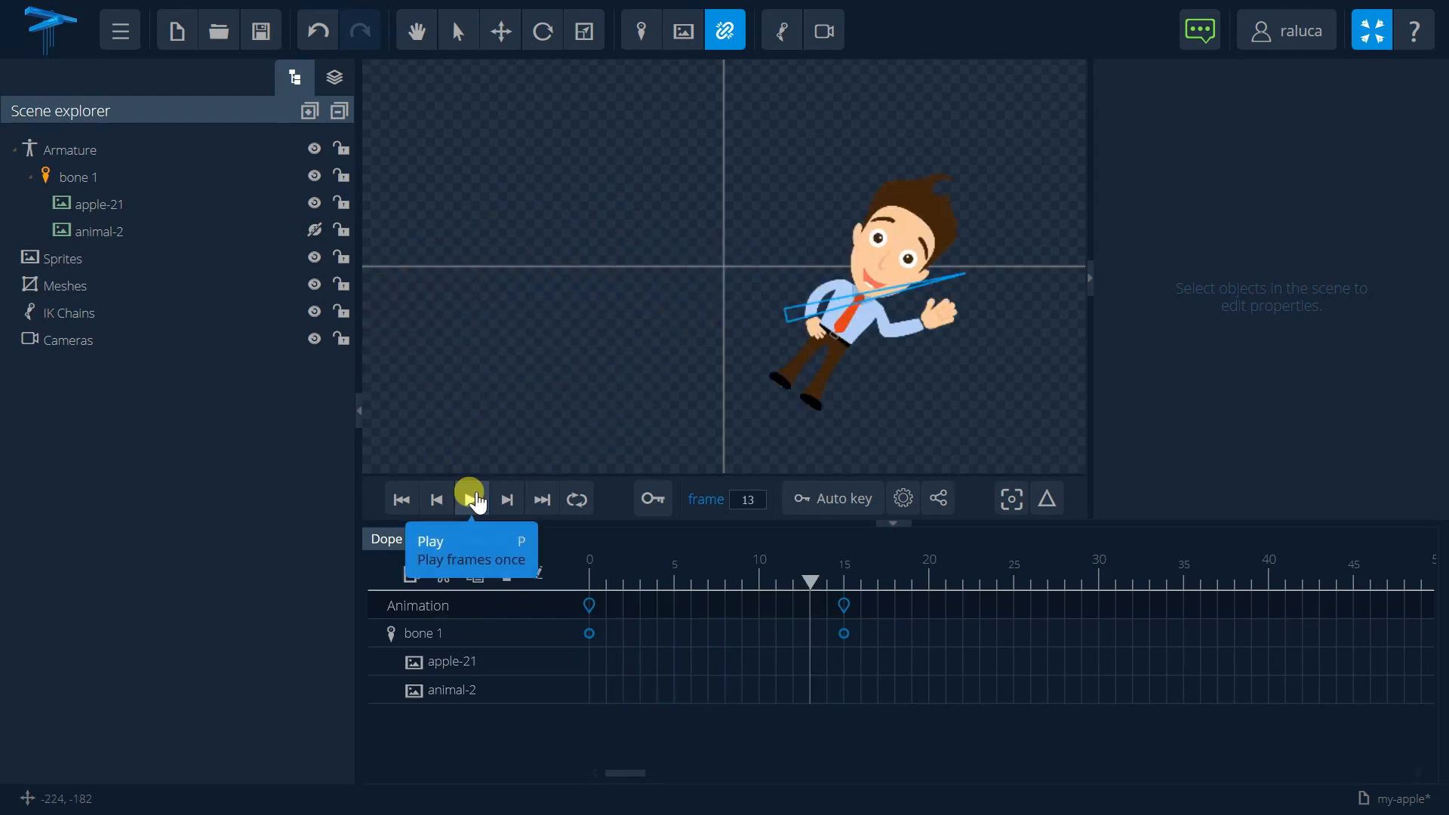